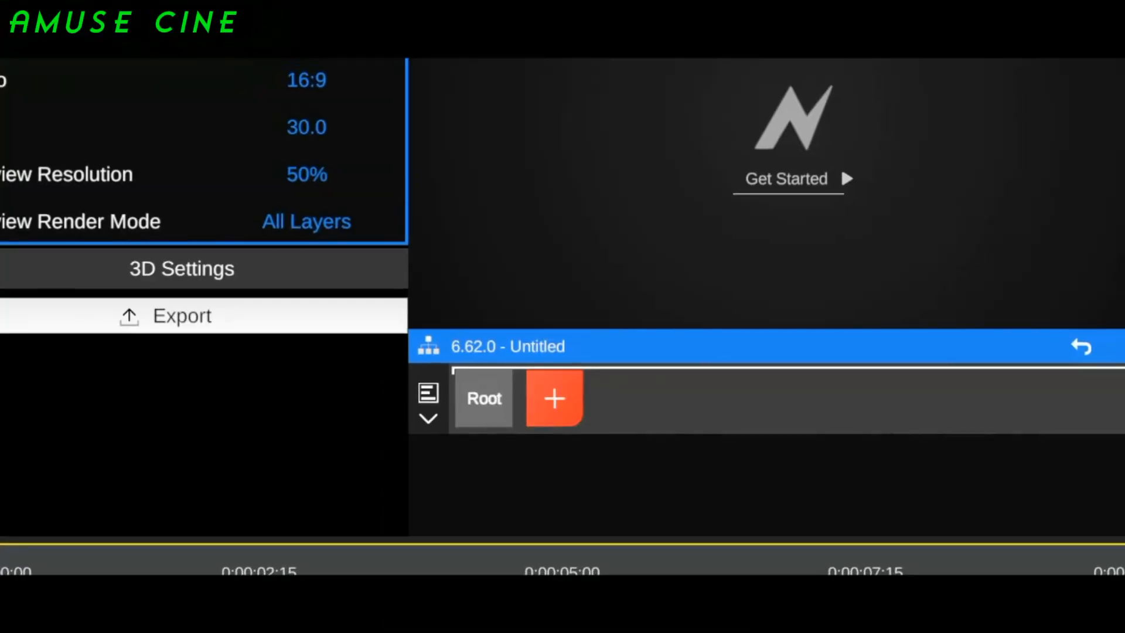
Step: Add a Media layer and import the portrait hallway clip
click(553, 399)
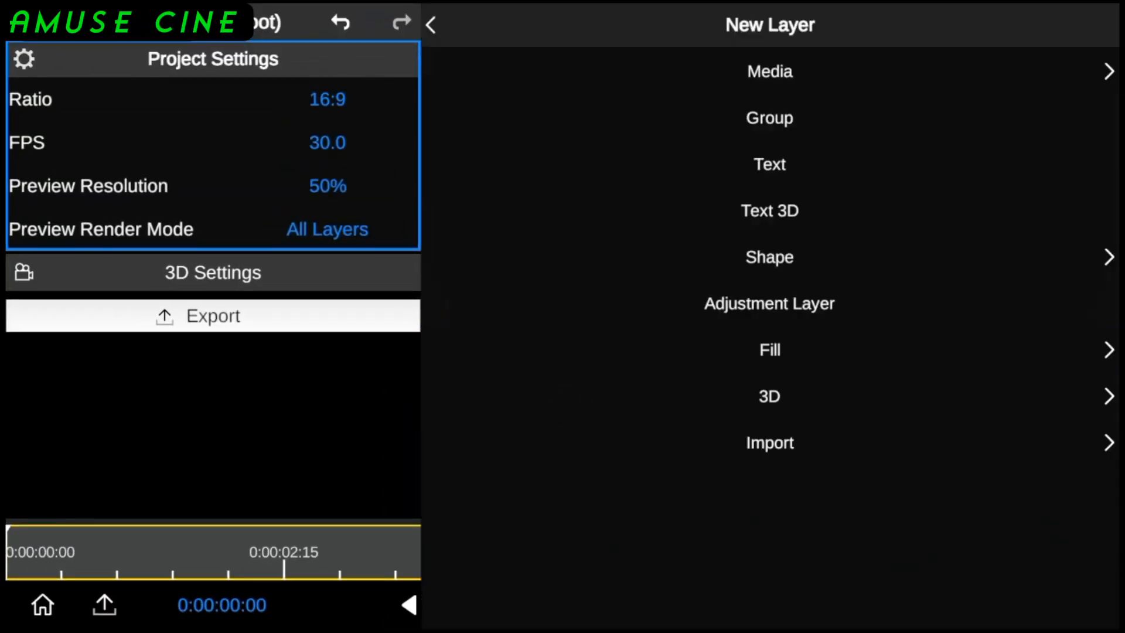
click(768, 70)
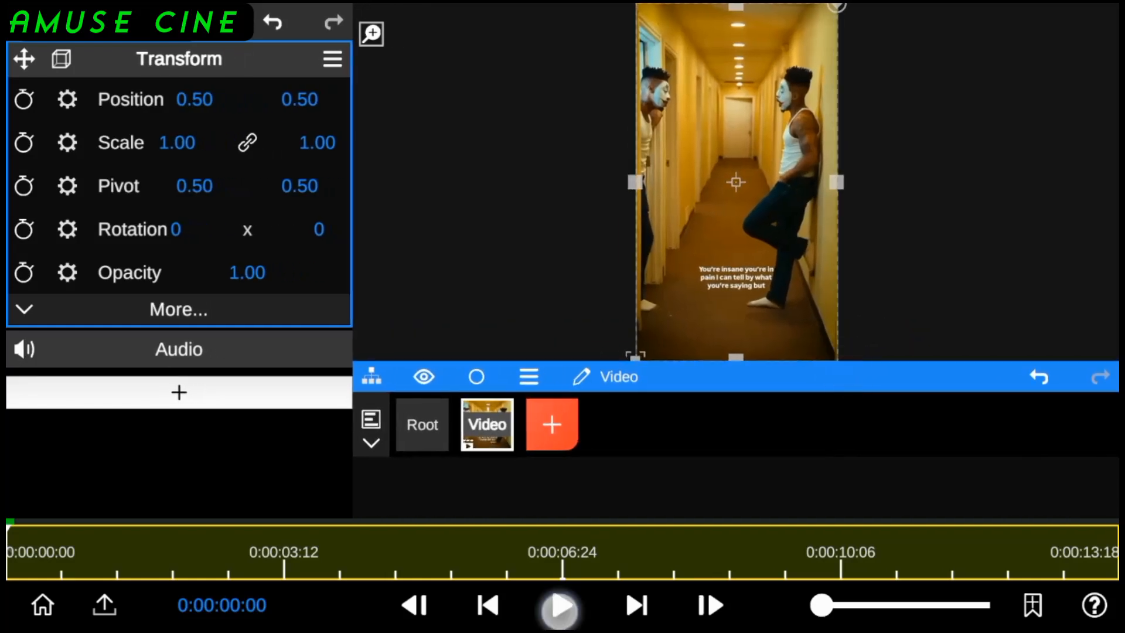
click(558, 607)
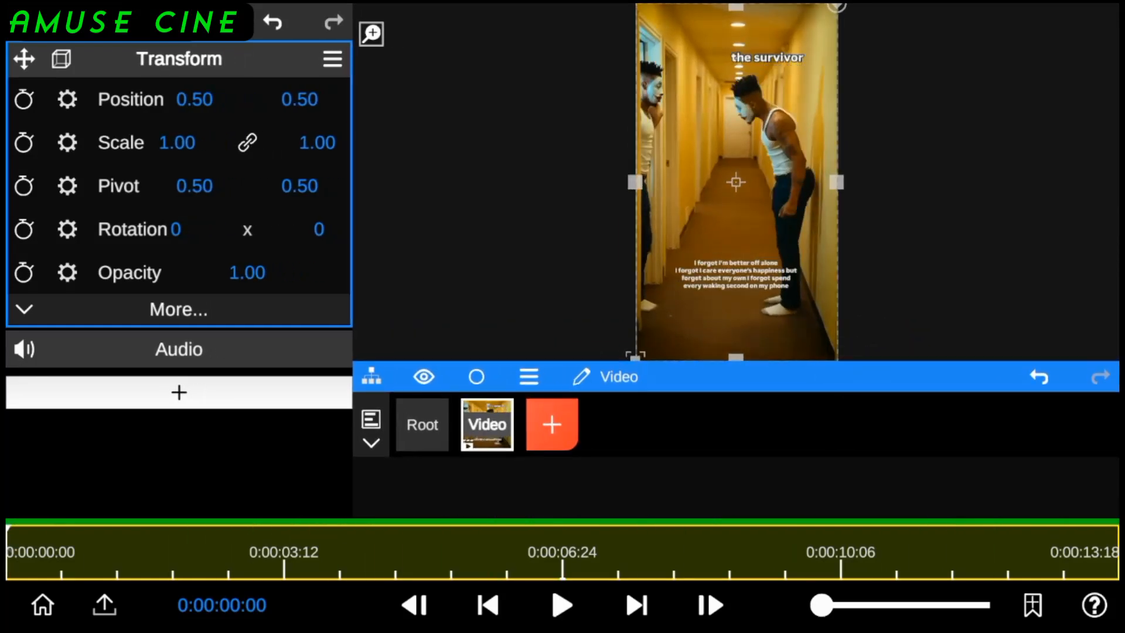
click(562, 604)
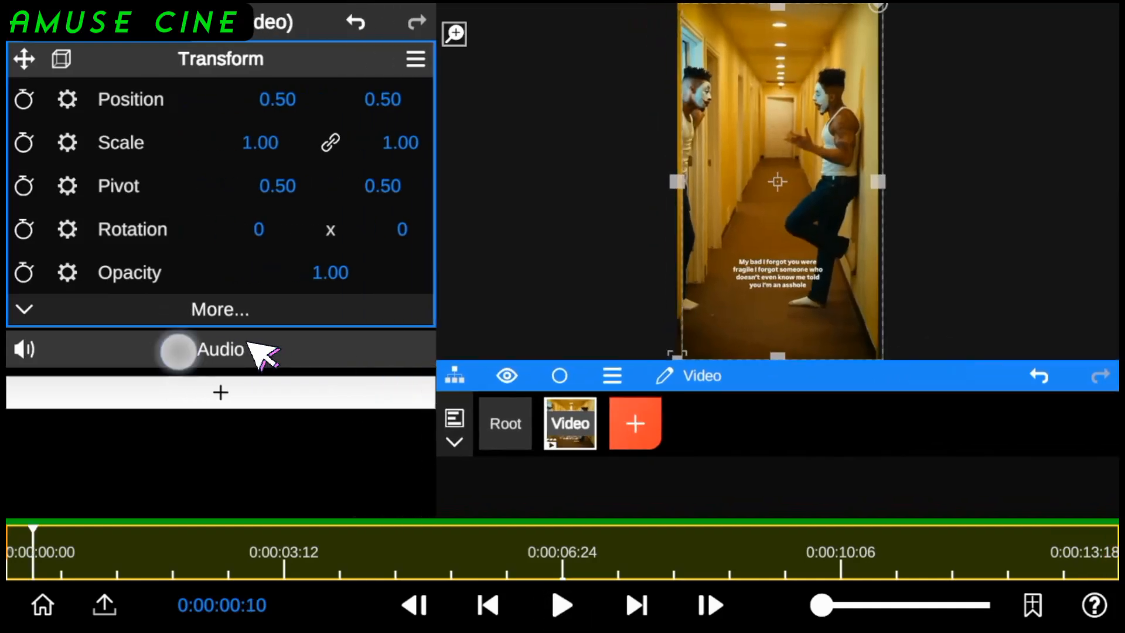
Step: Tune the Beat Tool threshold and run Beat Detect on the clip's soundtrack
click(220, 349)
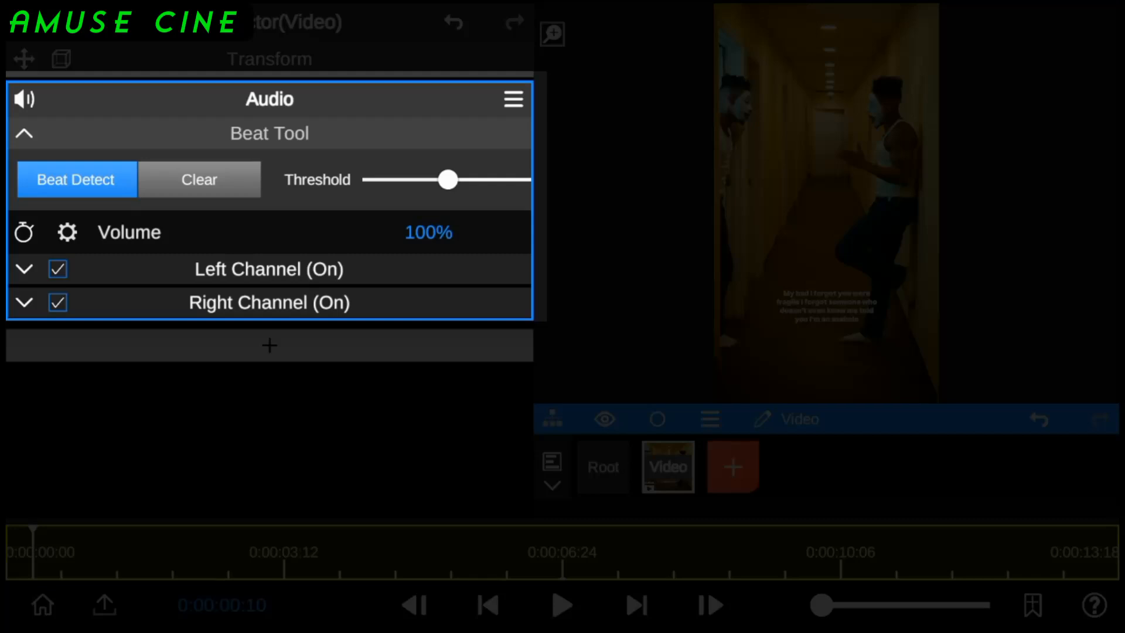
drag(449, 179, 477, 179)
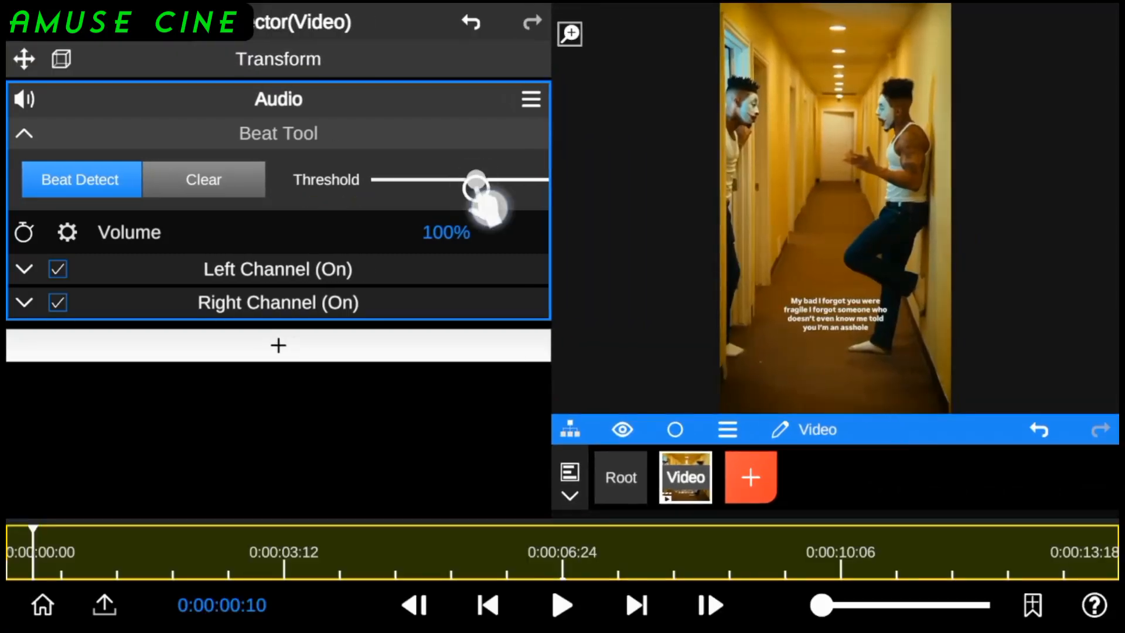
drag(477, 184, 490, 179)
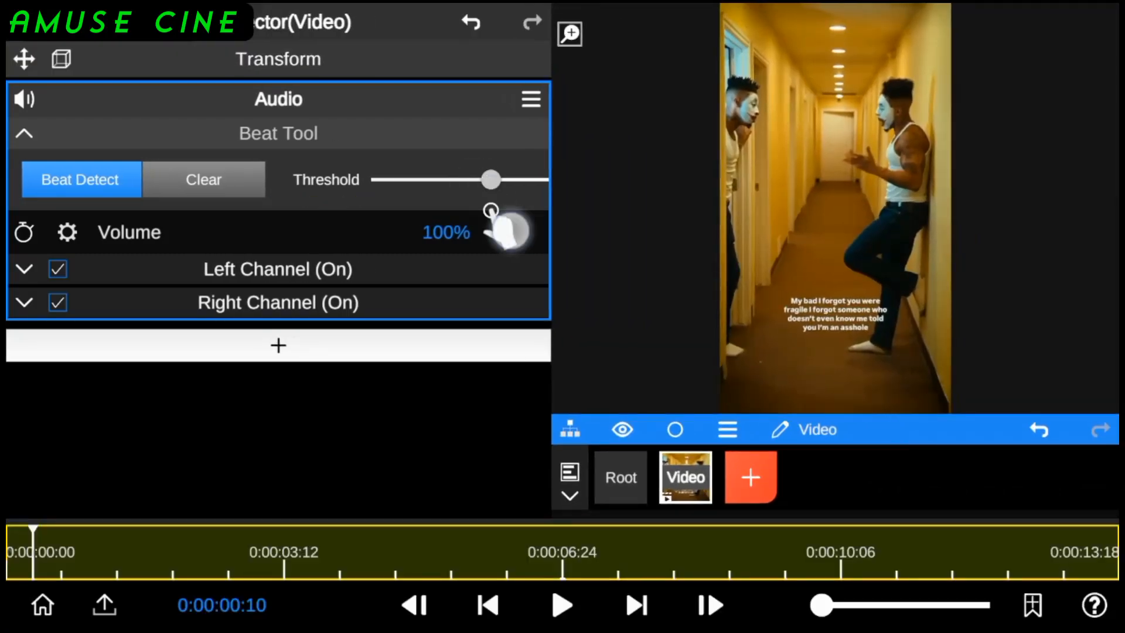
drag(490, 179, 479, 179)
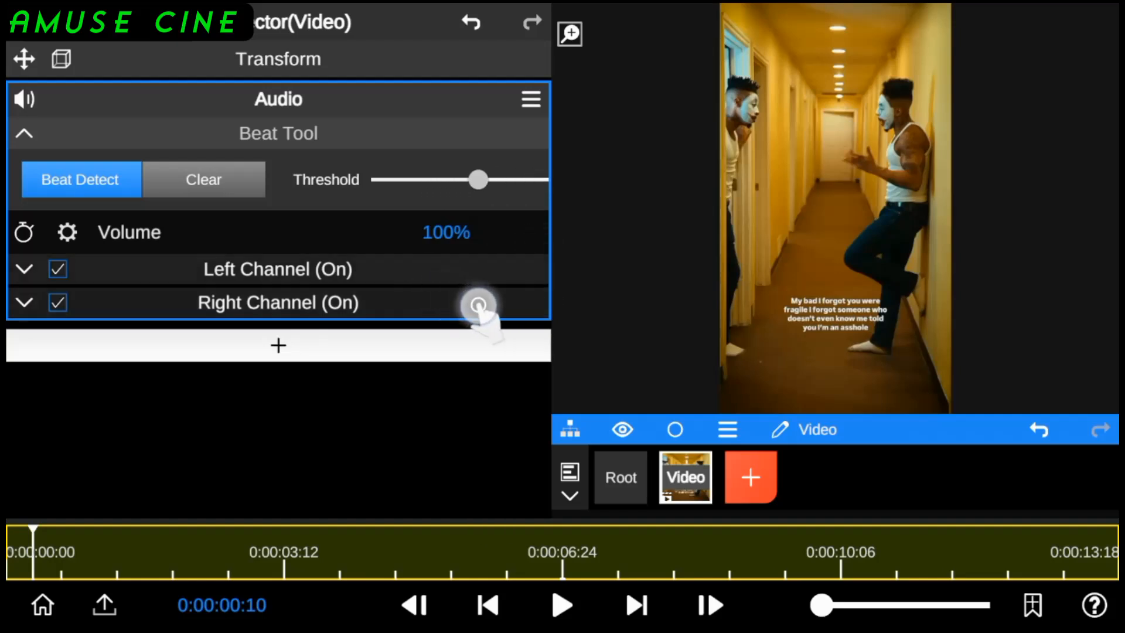
drag(479, 180, 465, 179)
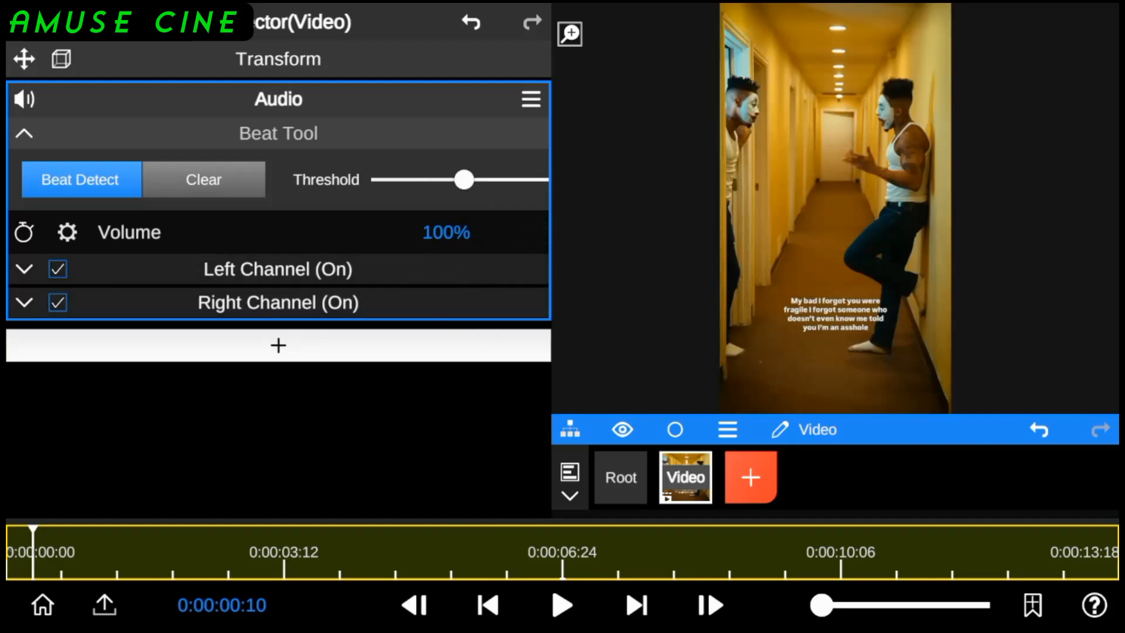
click(80, 179)
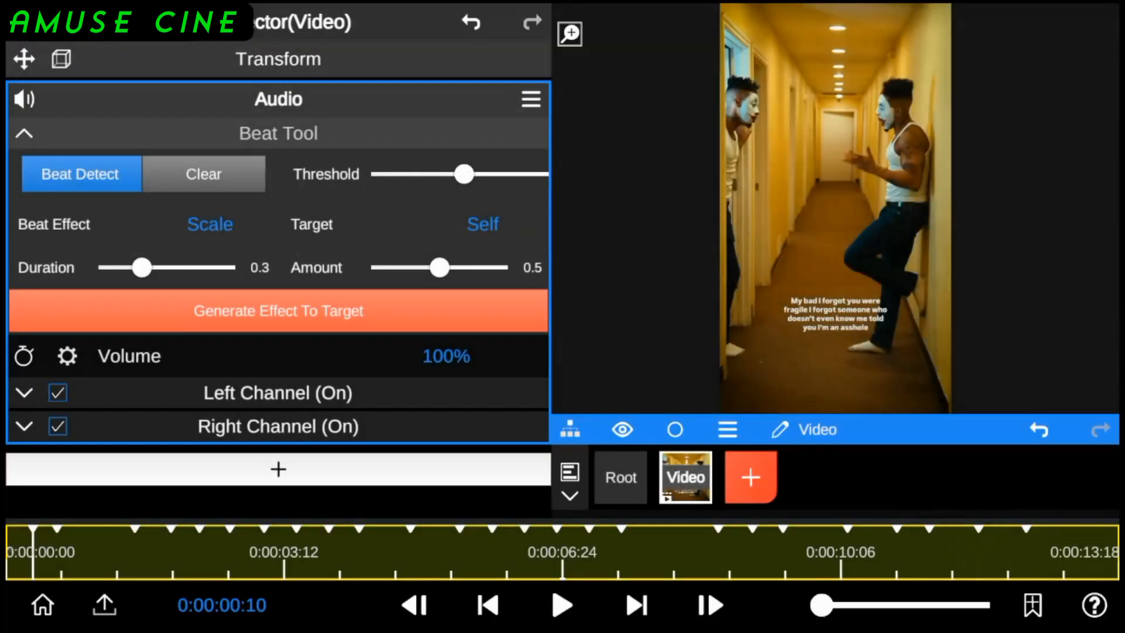
Step: Change the Beat Effect from Scale to Flash
click(209, 224)
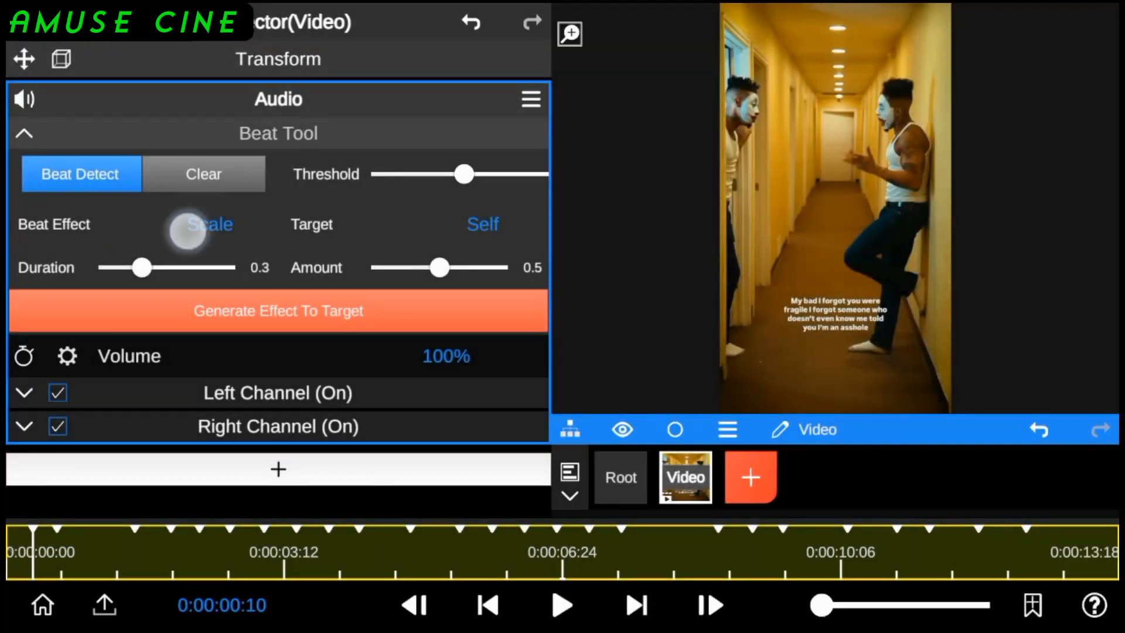
click(209, 223)
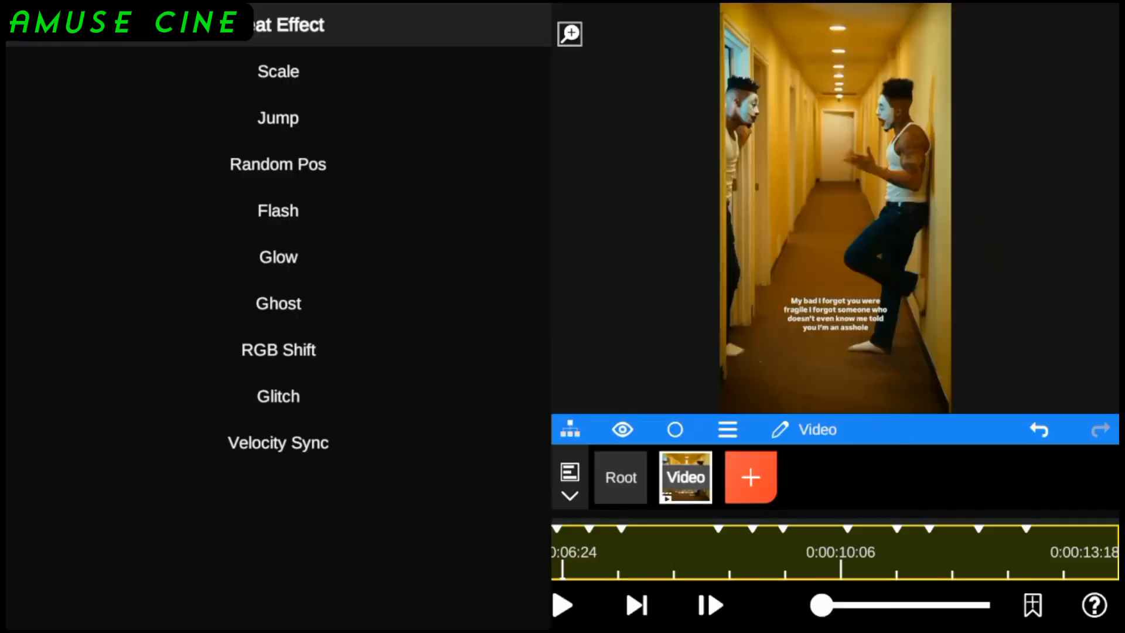
click(277, 70)
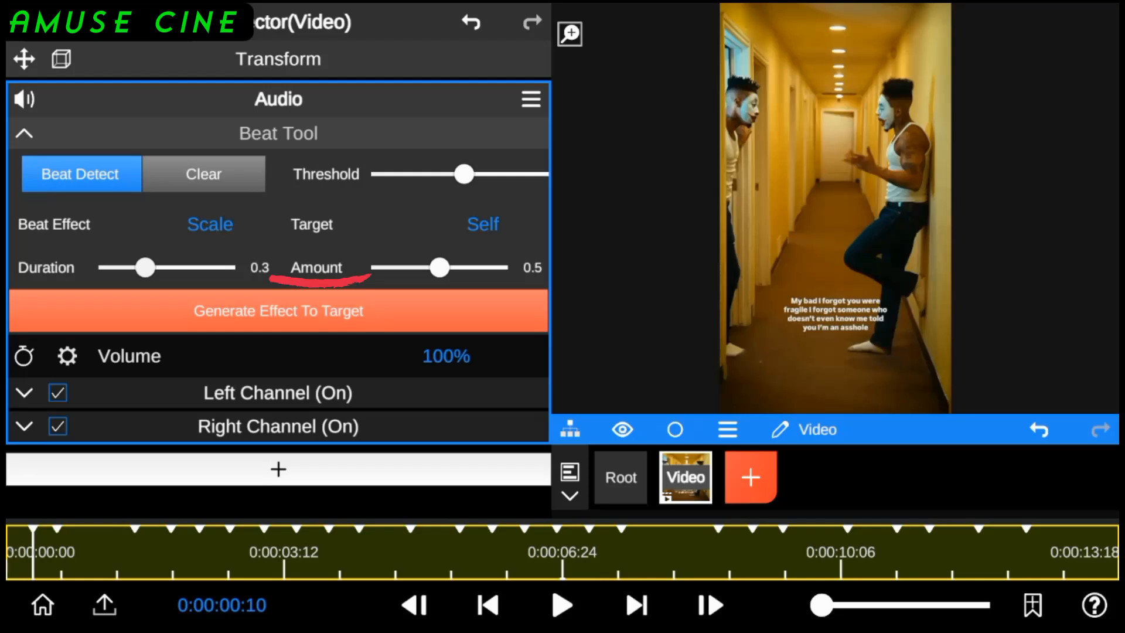
click(209, 223)
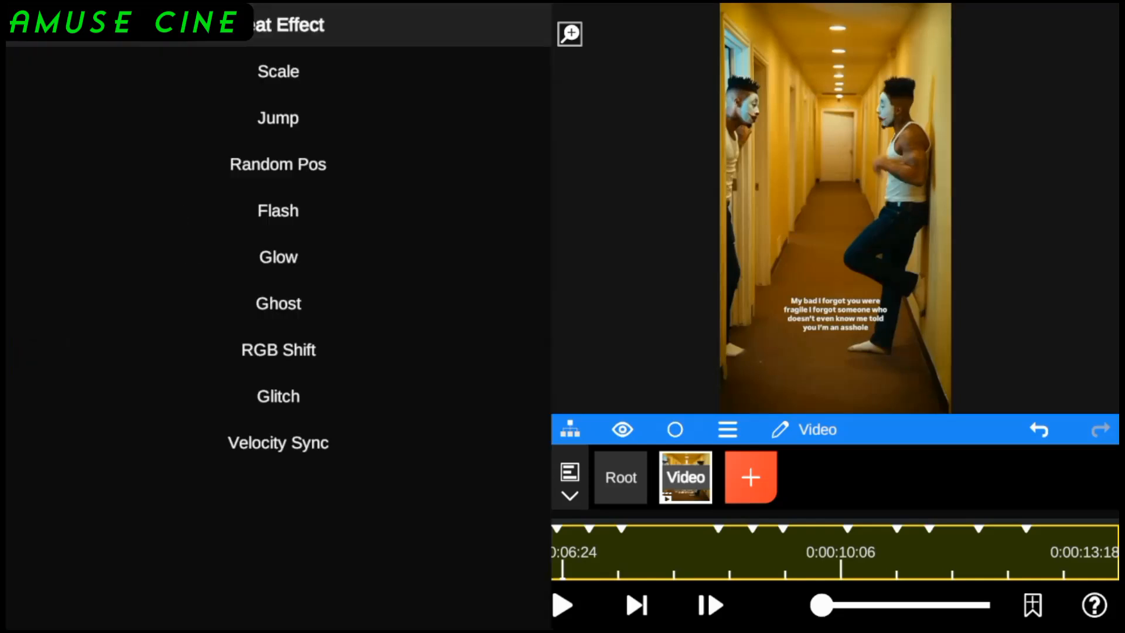
click(277, 210)
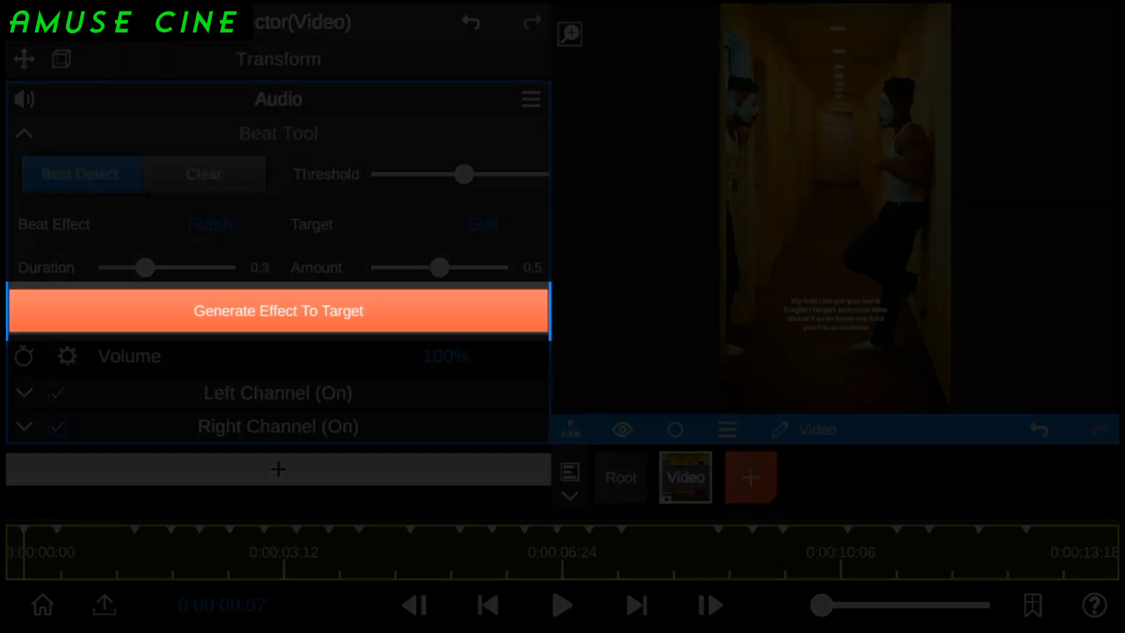
Step: Generate Flash onto the clip as beat-keyed exposure and play it back
click(278, 310)
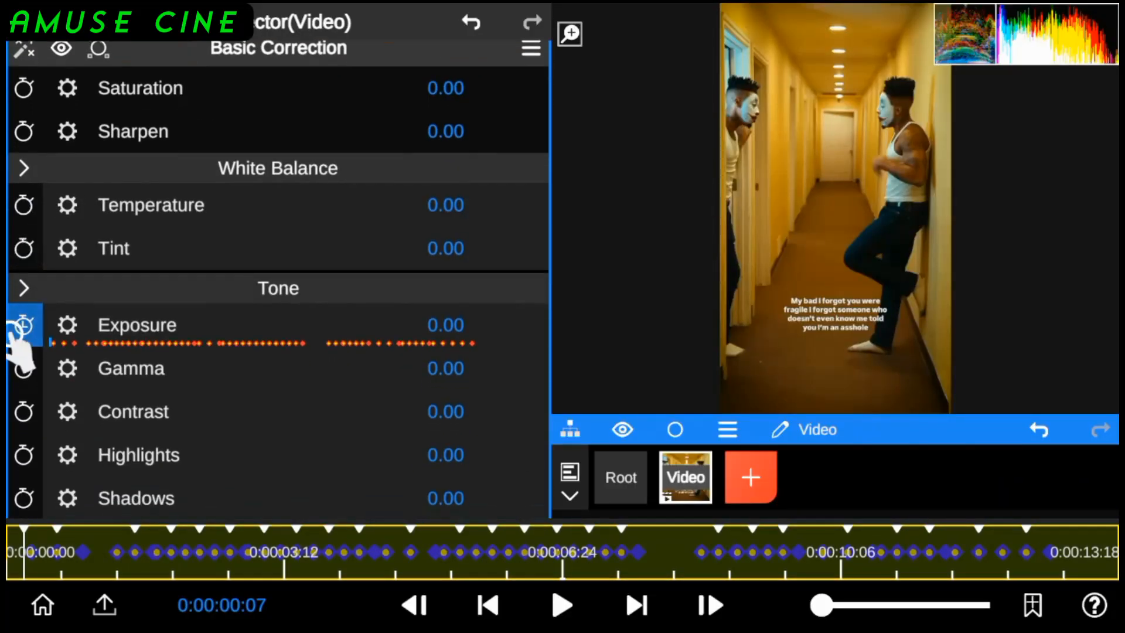
click(23, 324)
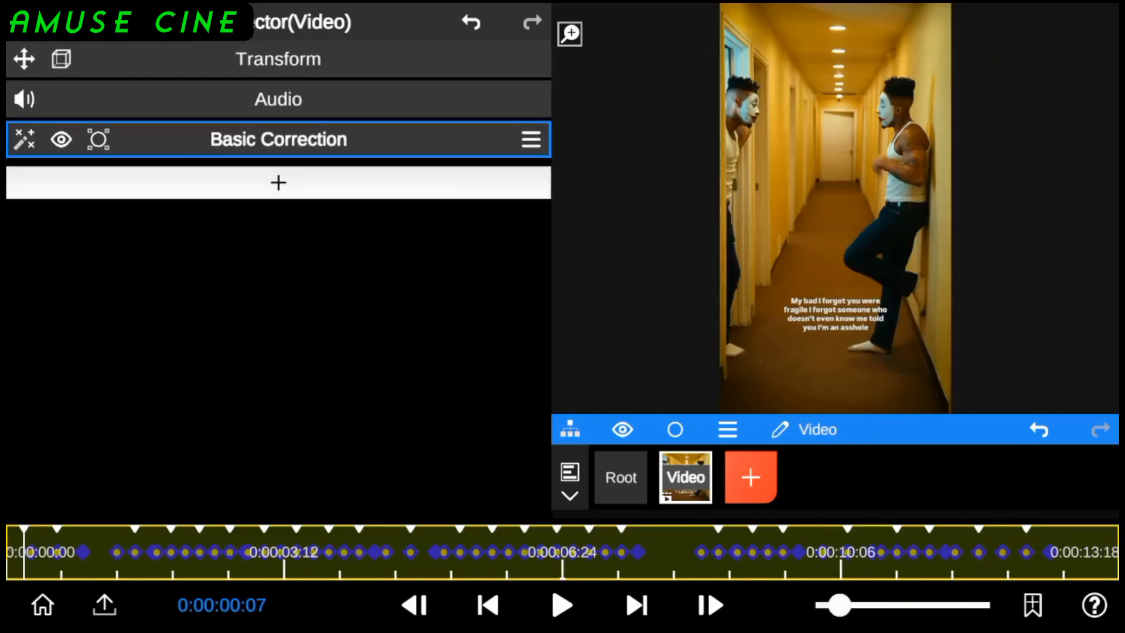
click(562, 604)
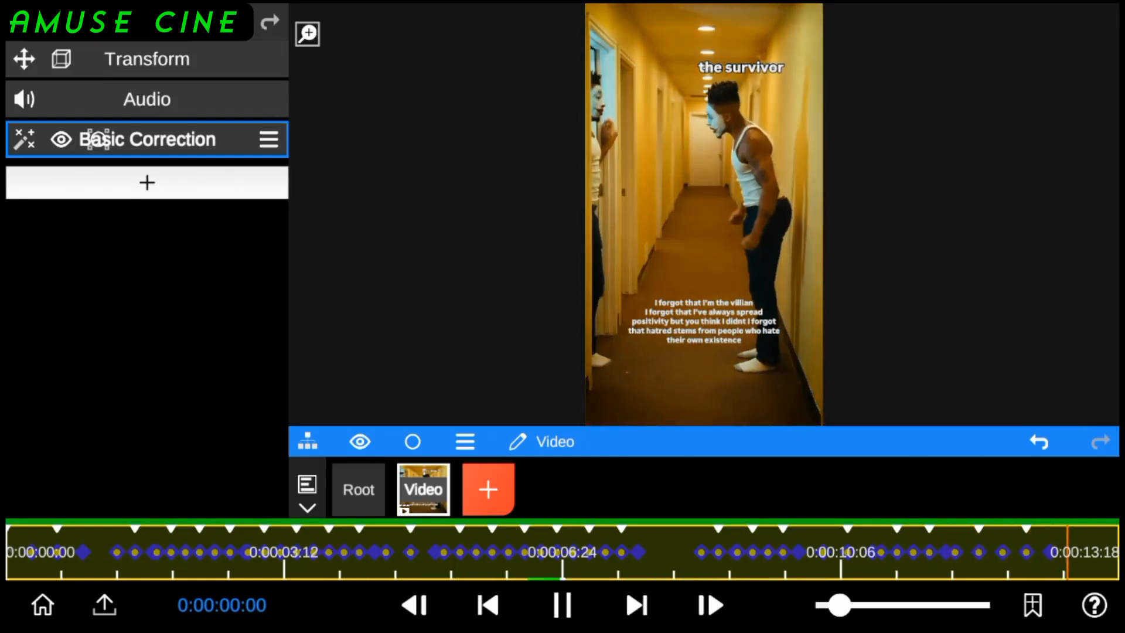
Step: Generate a beat-keyed Ray Blur effect on the clip and preview it full screen
click(147, 99)
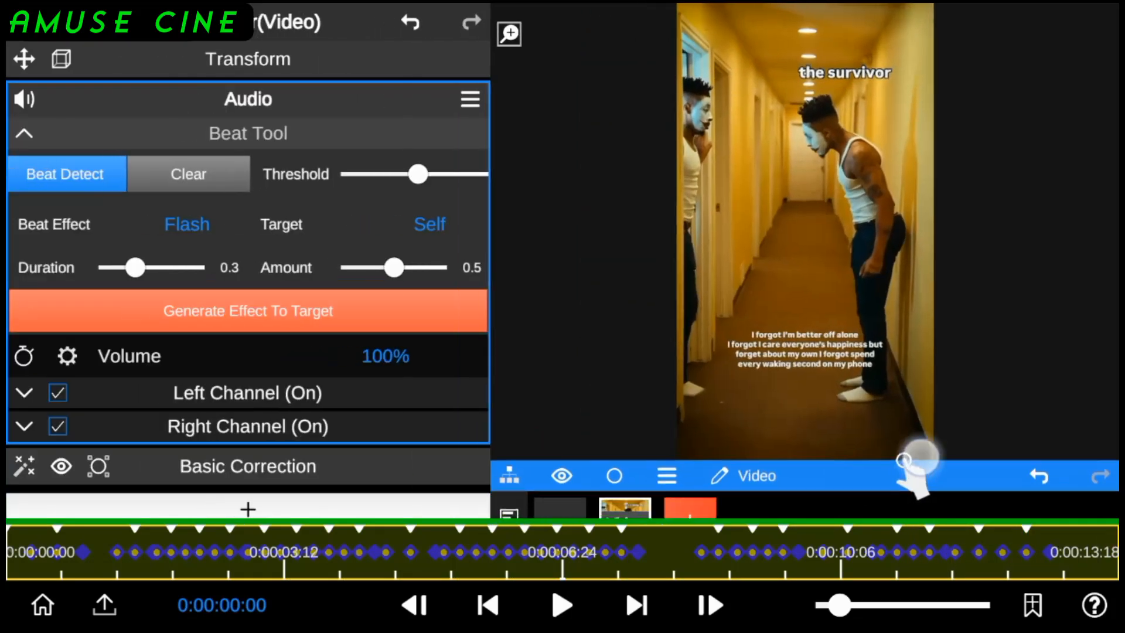
click(187, 224)
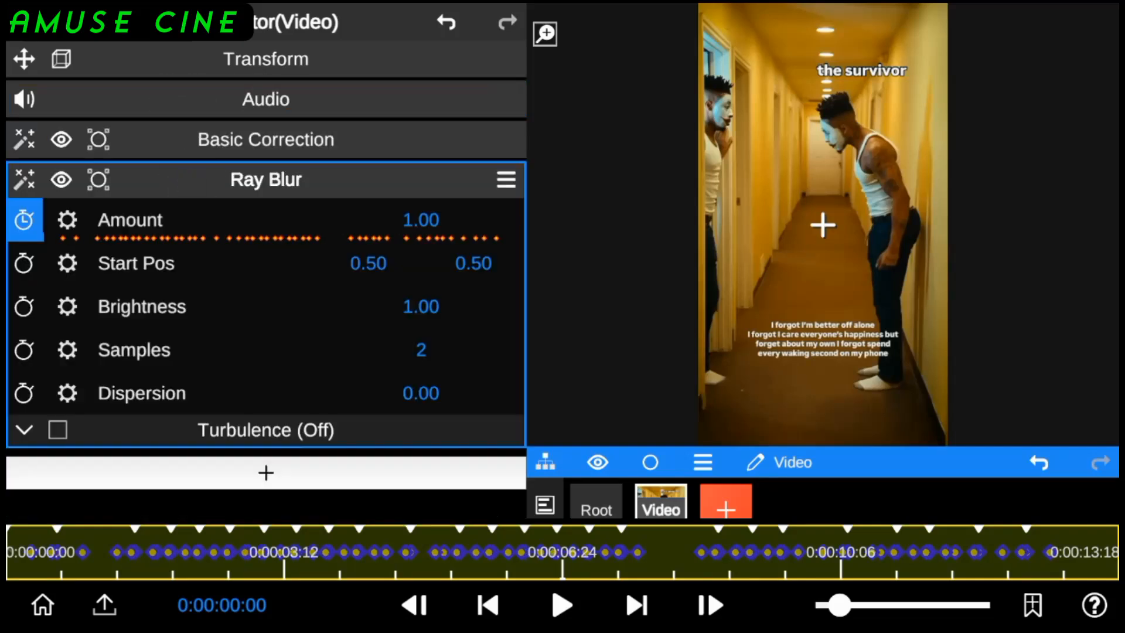
click(24, 220)
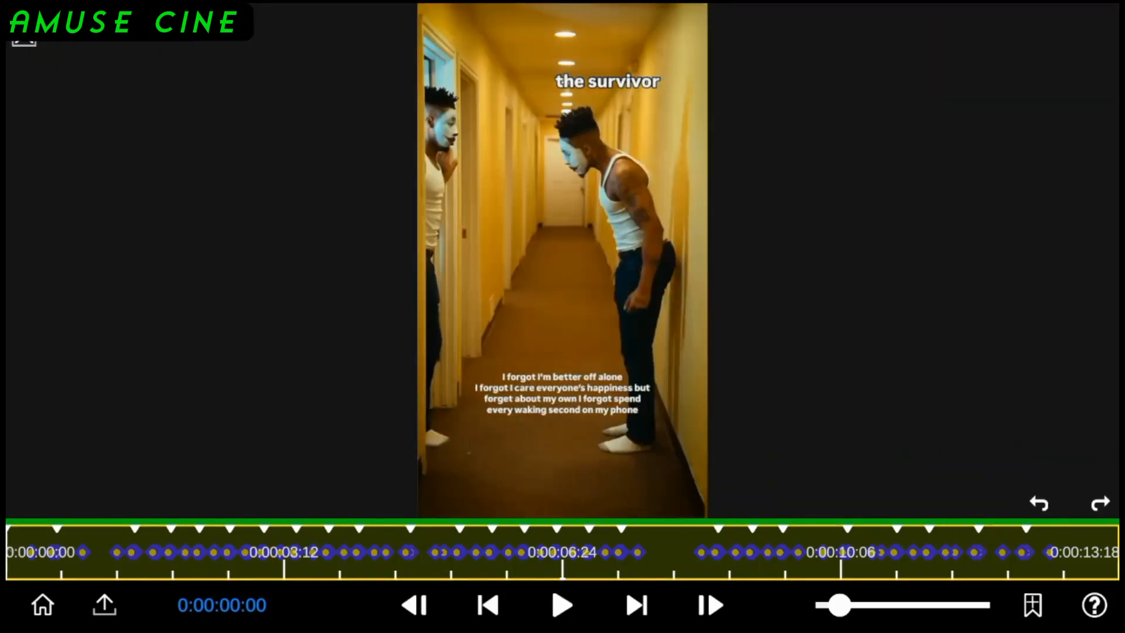
Step: Leave full-screen preview to see Basic Correction and Ray Blur on the clip
click(562, 604)
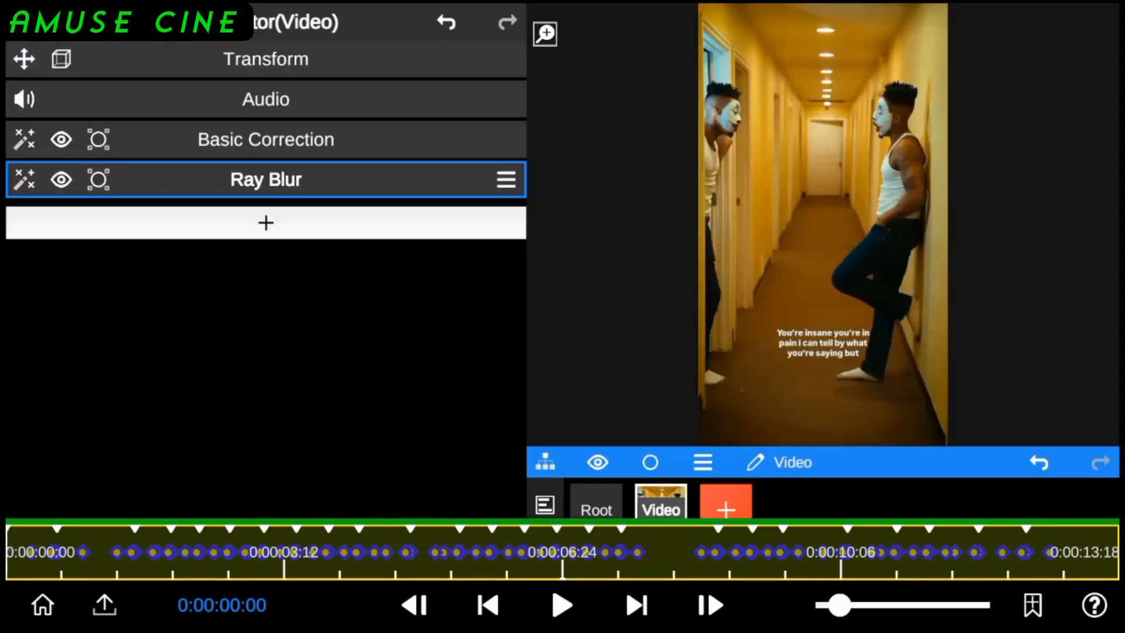
Step: Import the Node Video logo as an image layer above the clip
click(265, 140)
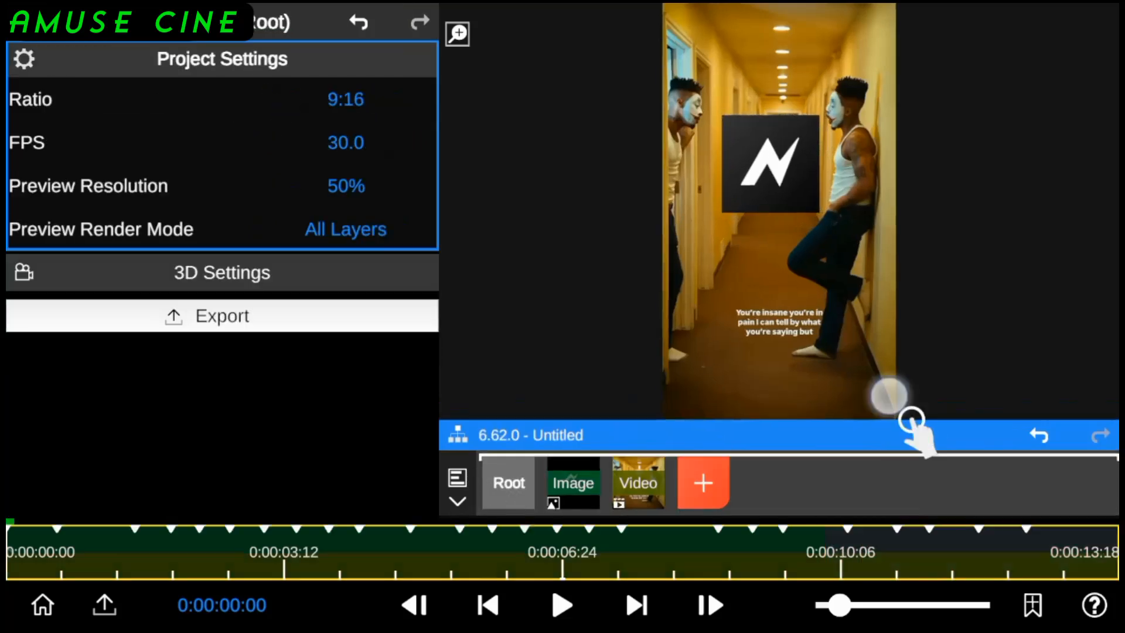
Step: Scale the logo to 0.42 and generate a beat-keyed RGB Shift targeting the Image layer
click(572, 482)
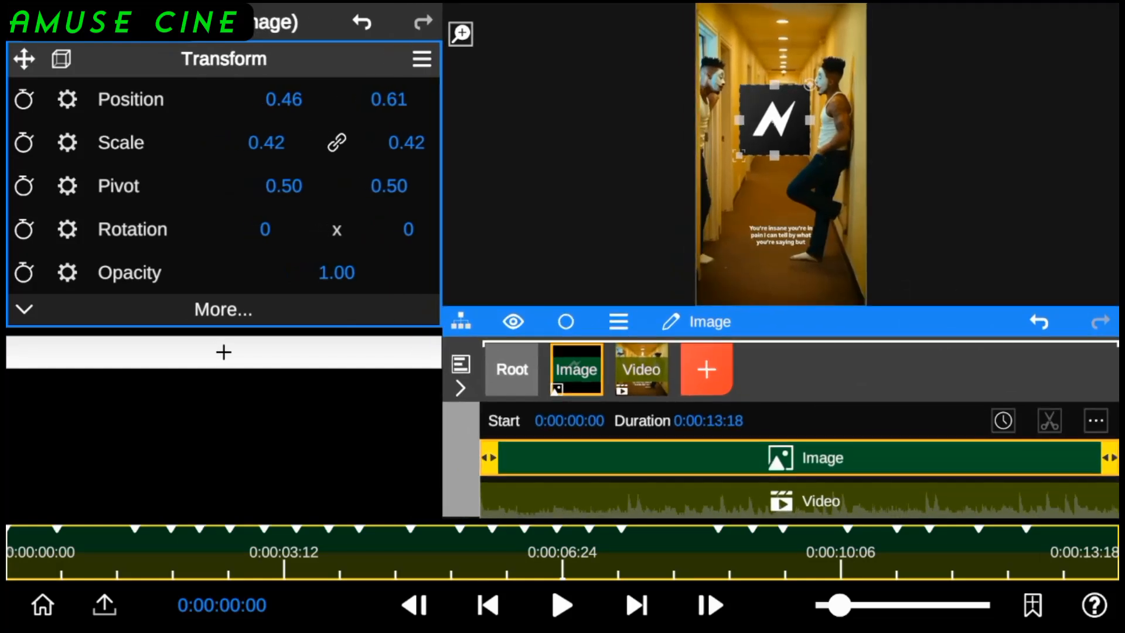
click(640, 368)
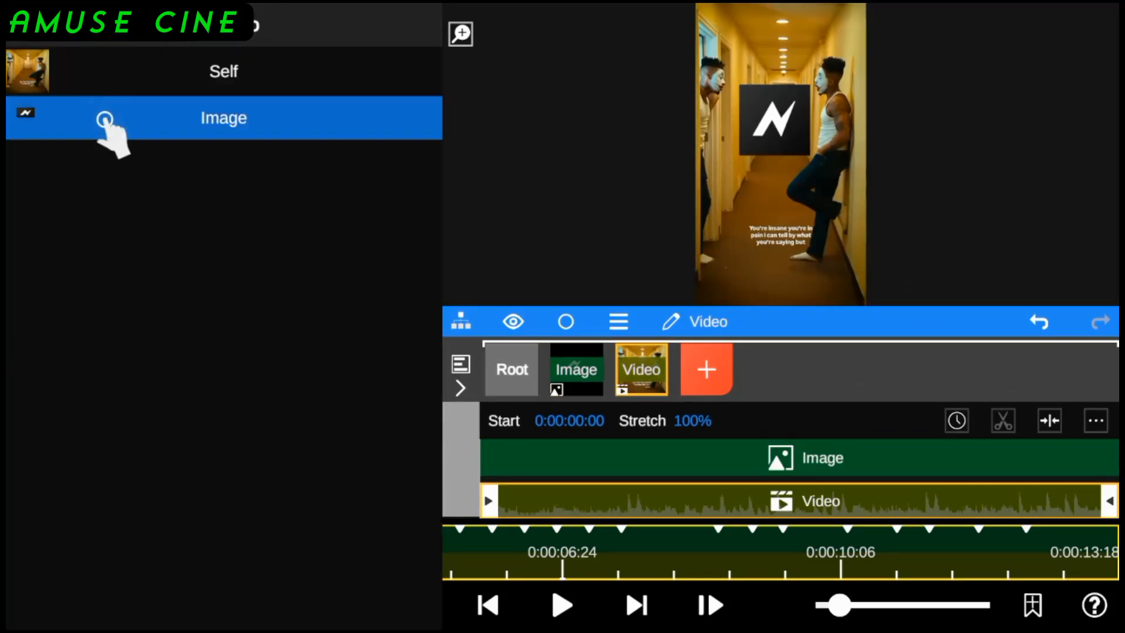
click(223, 118)
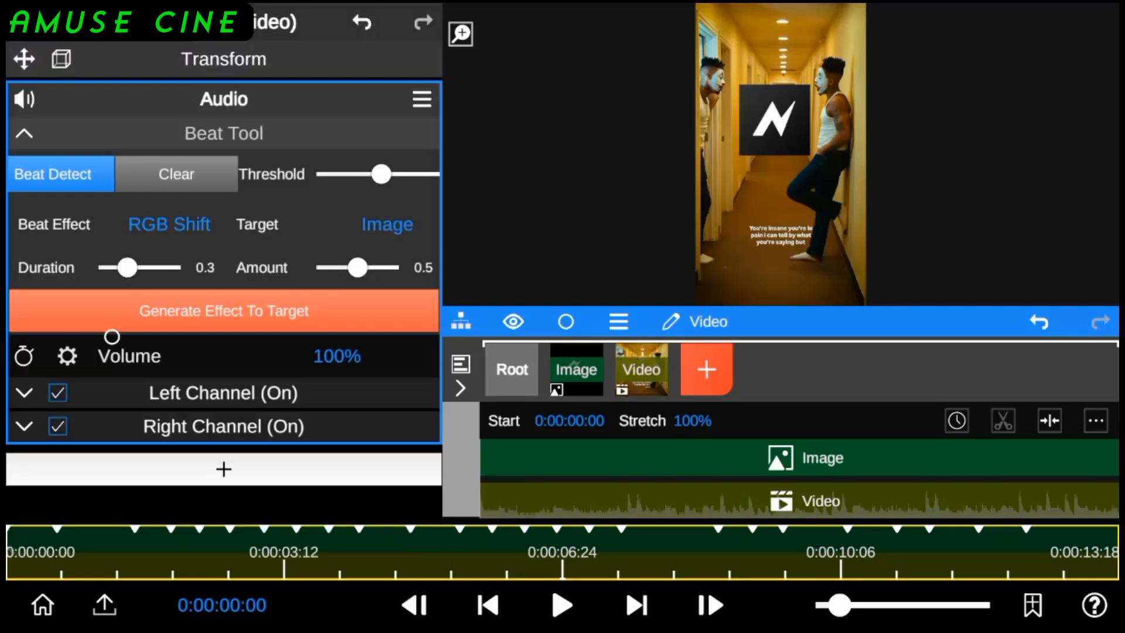
click(223, 311)
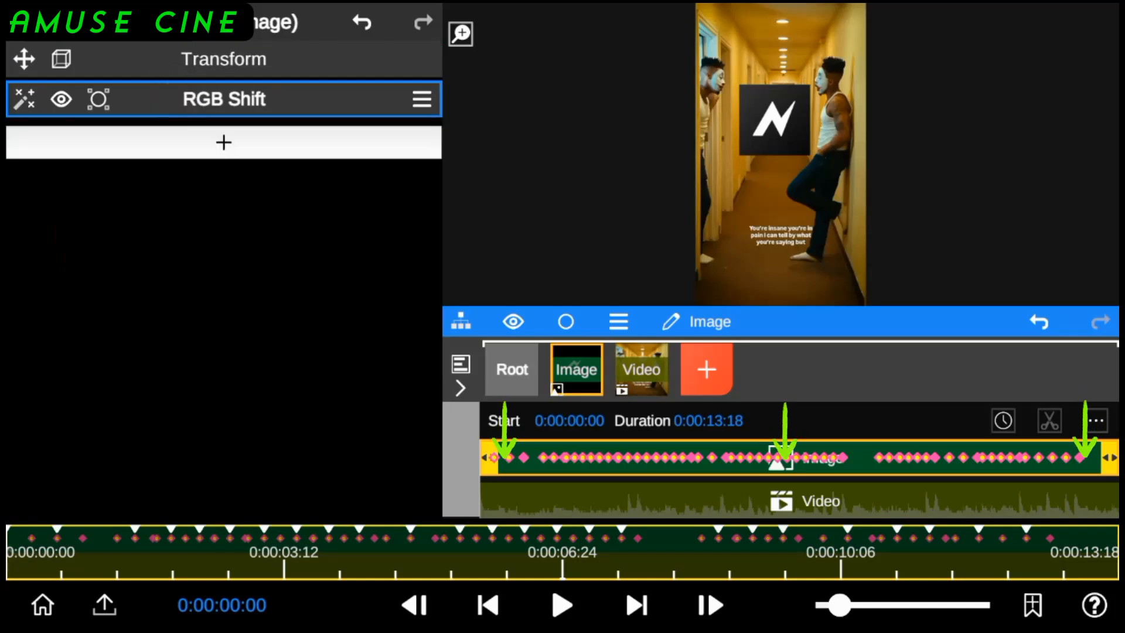
click(562, 603)
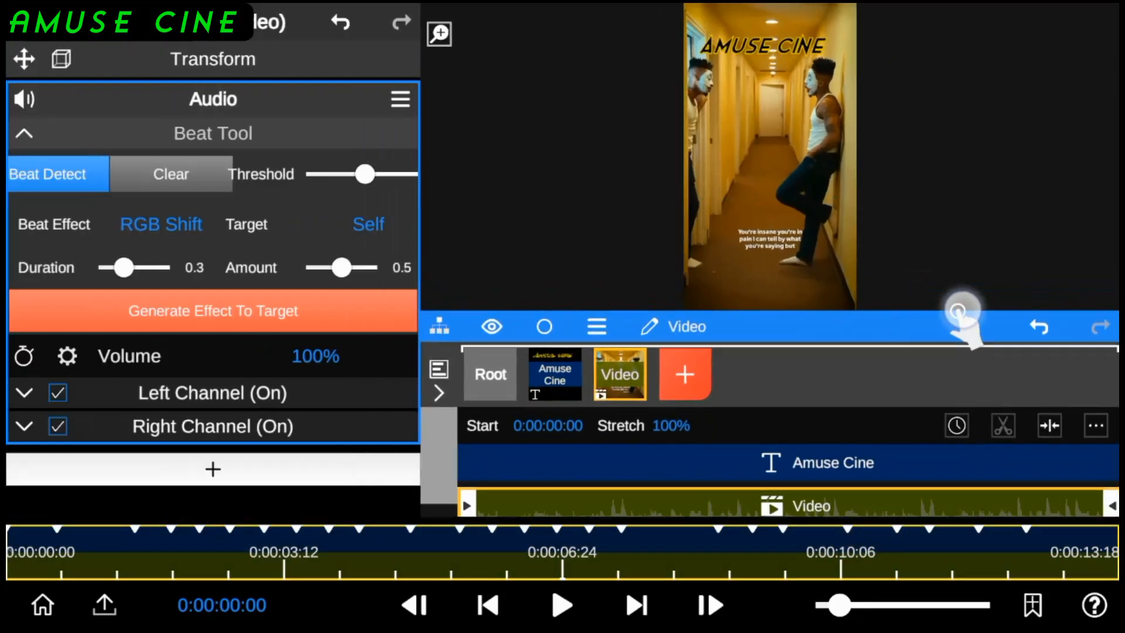
Step: Generate beat-keyed Glow on the Amuse Cine text and bring up 1080p 30fps export
click(368, 224)
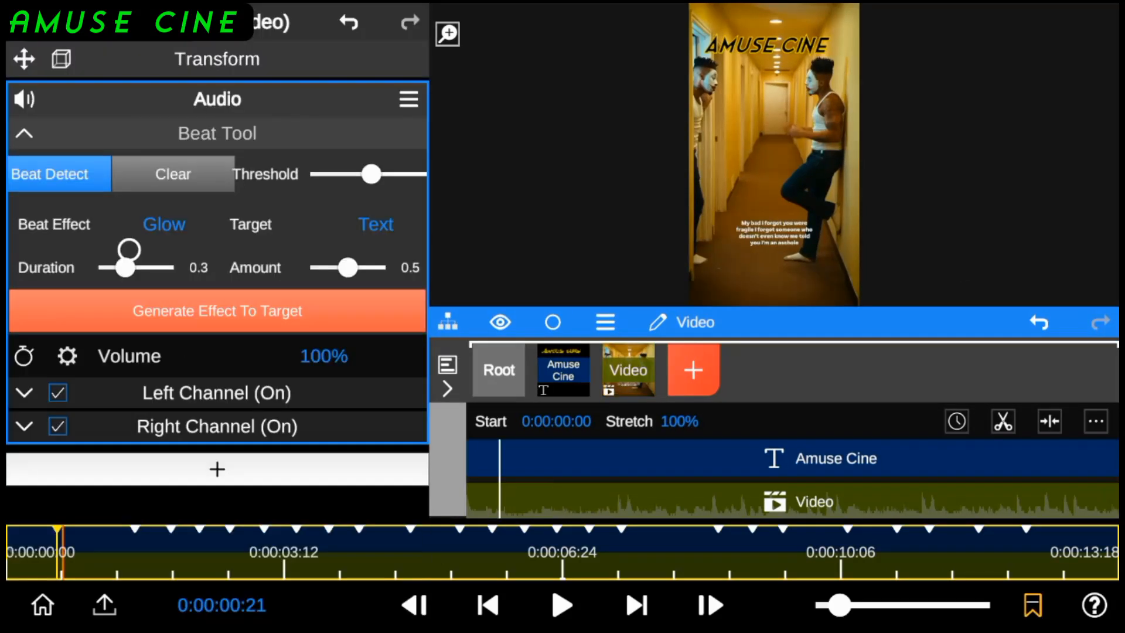
click(216, 310)
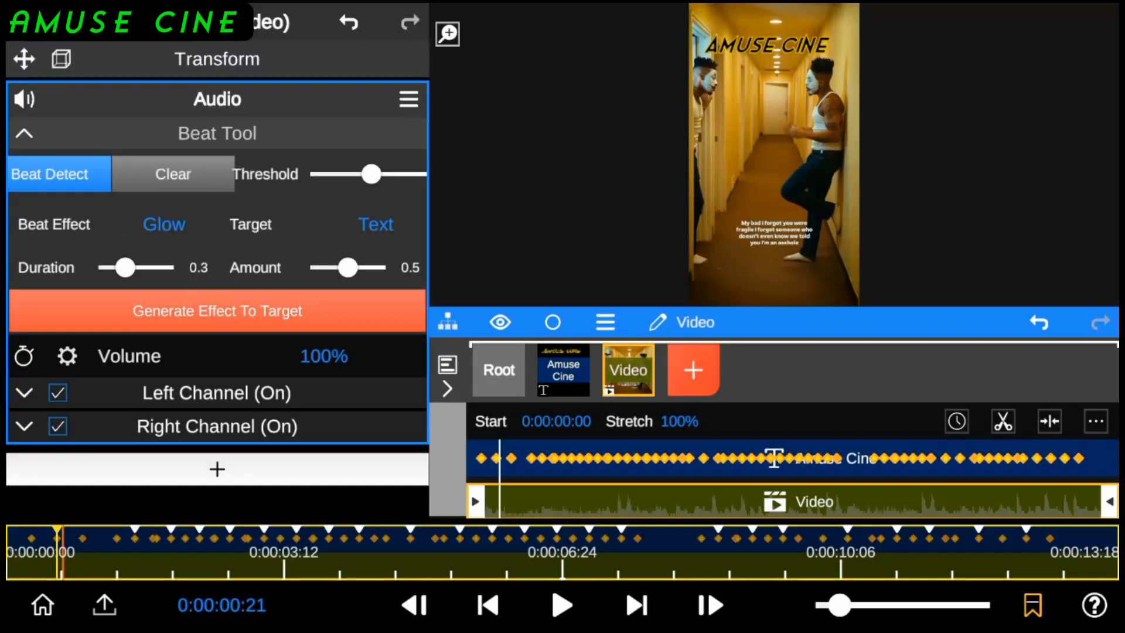
click(563, 370)
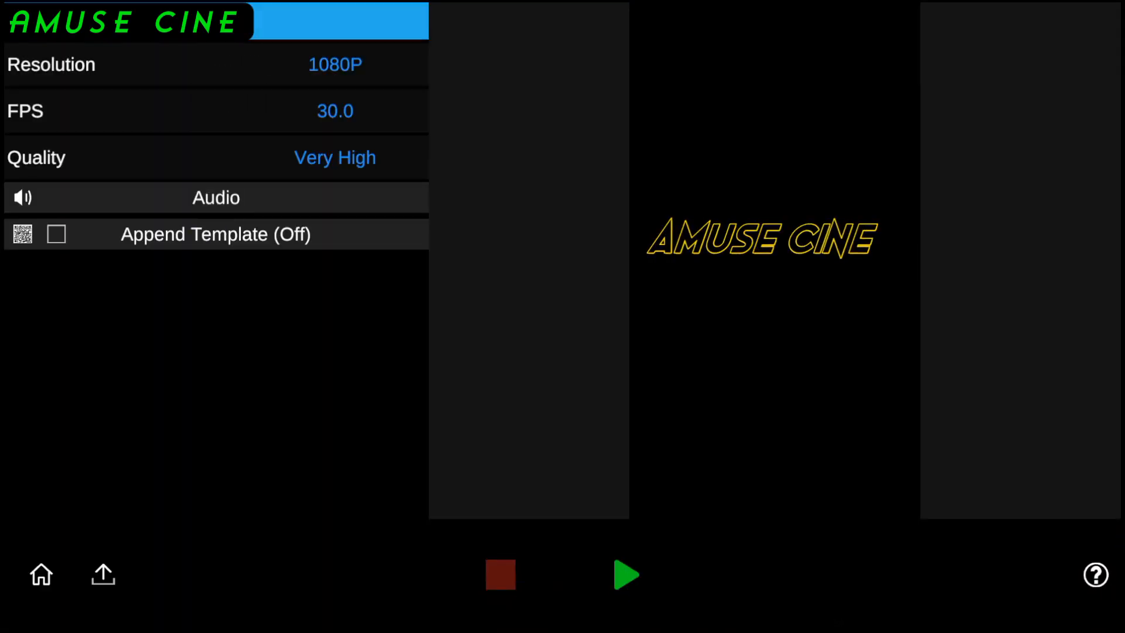
Step: Export the glowing text clip
click(626, 575)
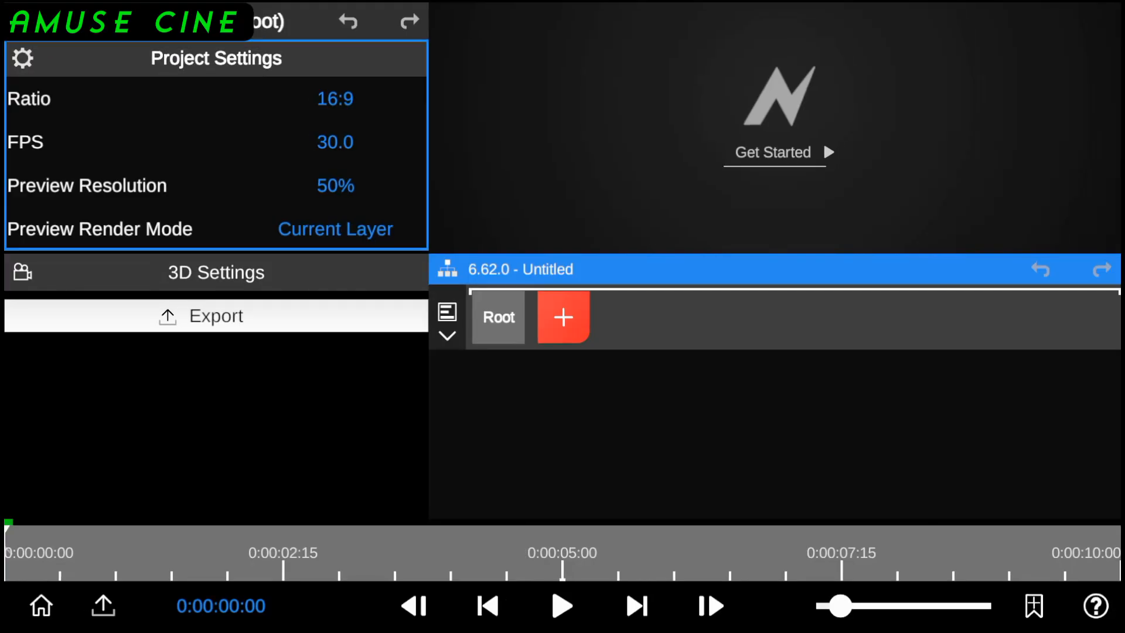
Step: Set Preview Render Mode to All Layers and import the hallway video and Amuse Cine text clip as media layers
click(334, 229)
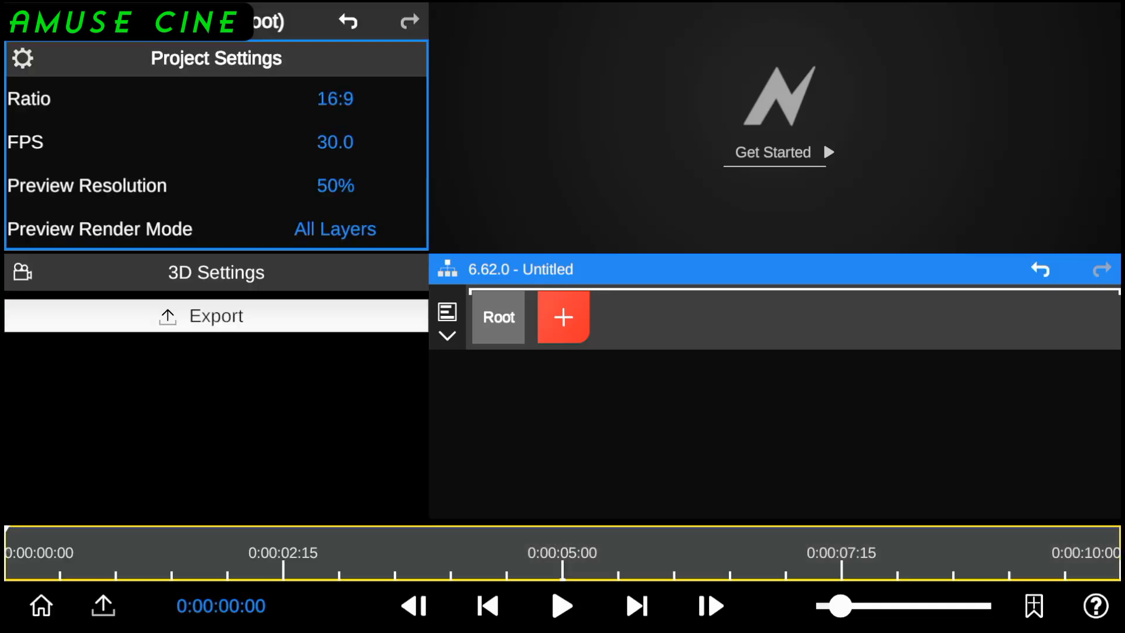
click(563, 317)
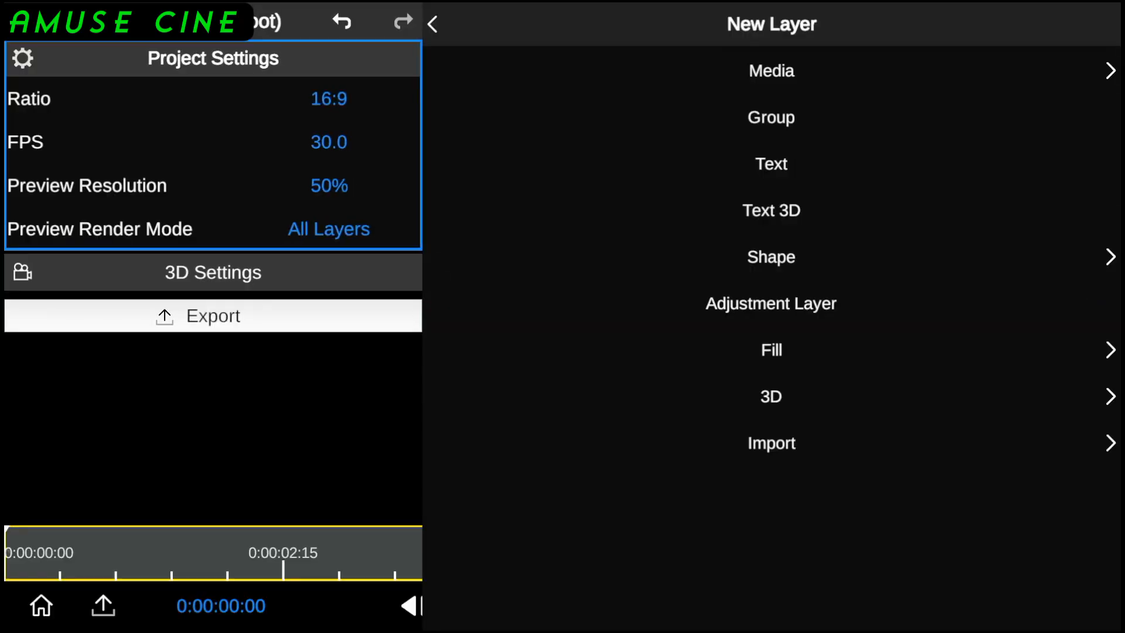
click(770, 71)
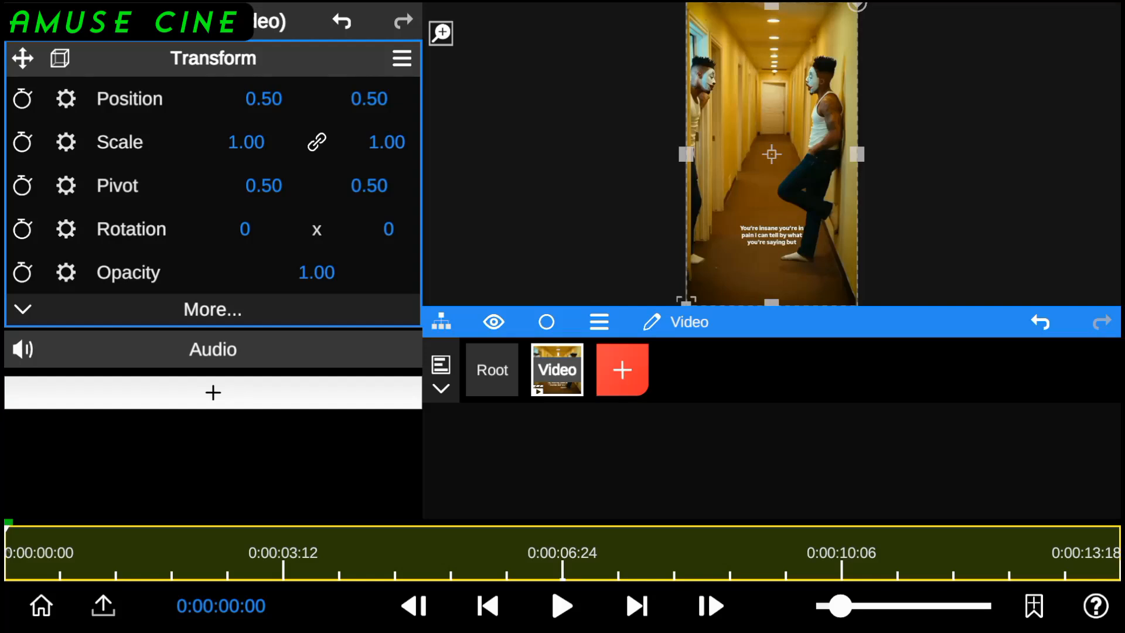
click(622, 370)
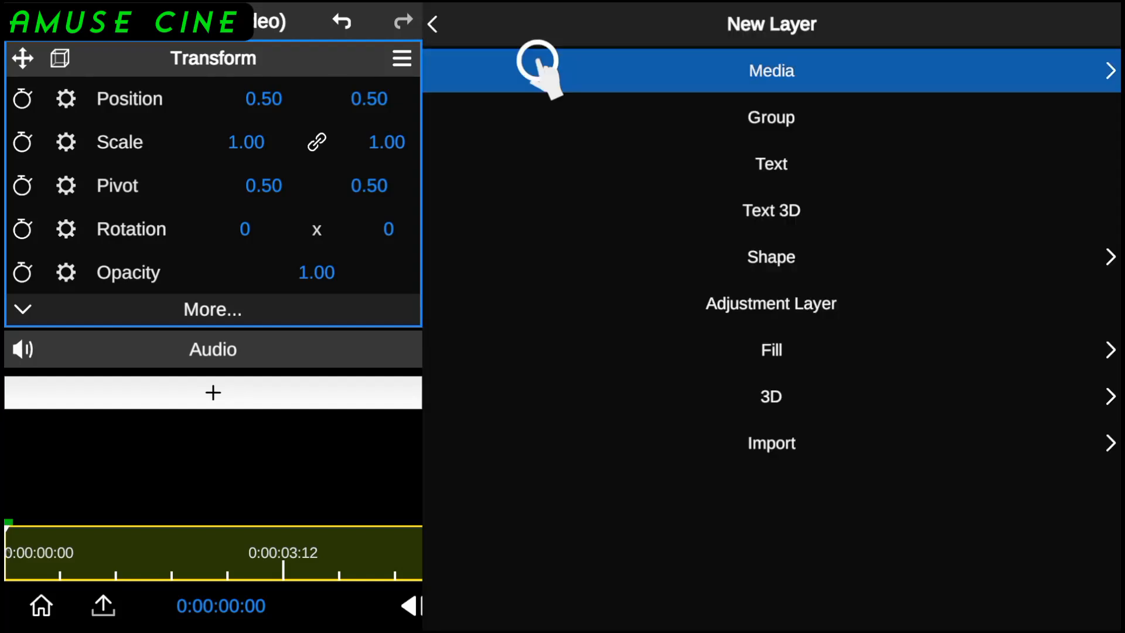
click(771, 71)
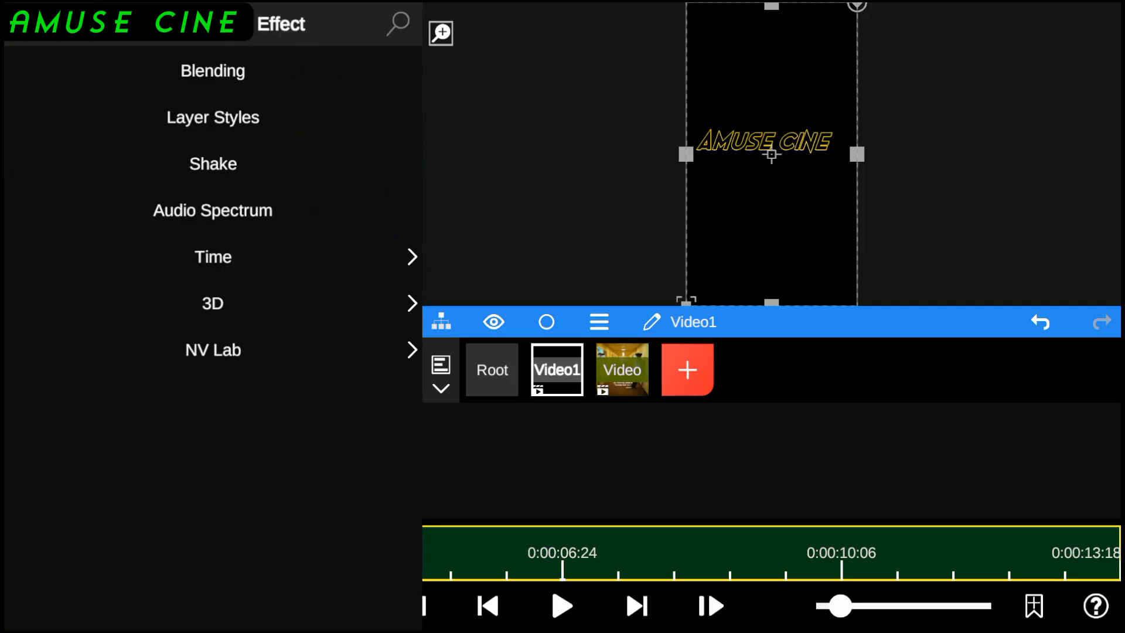
Step: Give the Video1 text clip a Blending effect in Screen mode, then return to Root
click(212, 70)
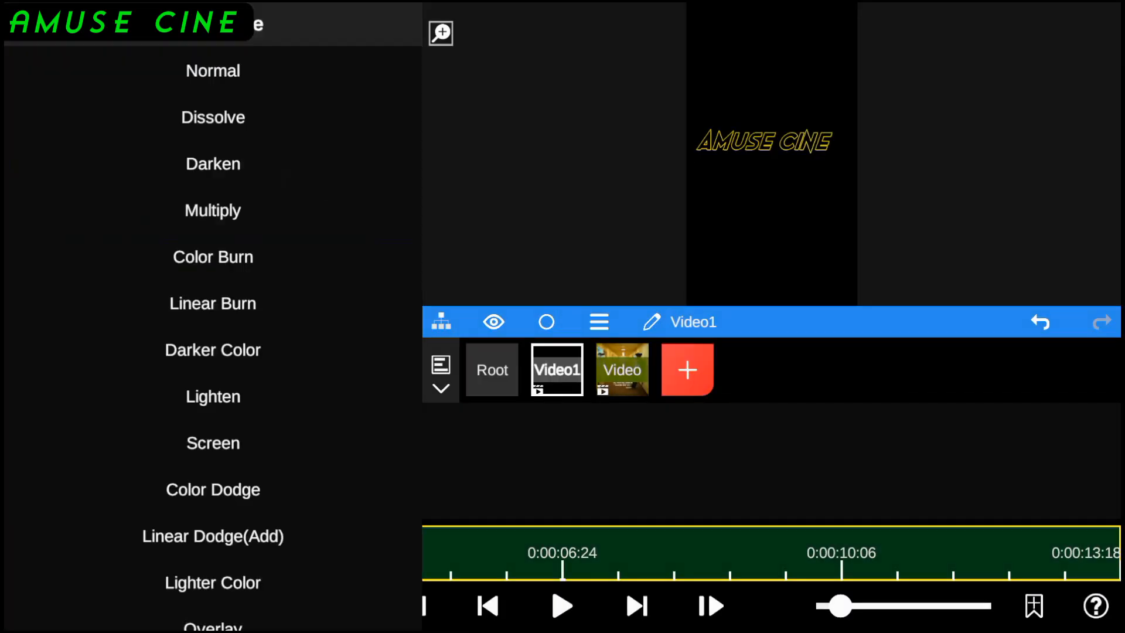
click(212, 443)
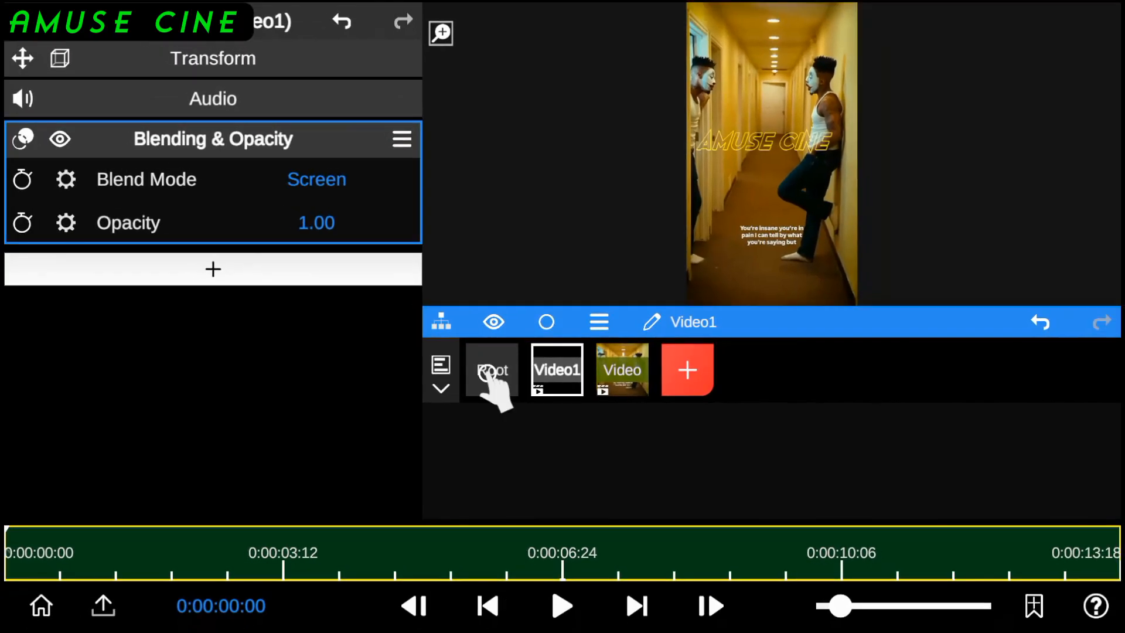
click(491, 370)
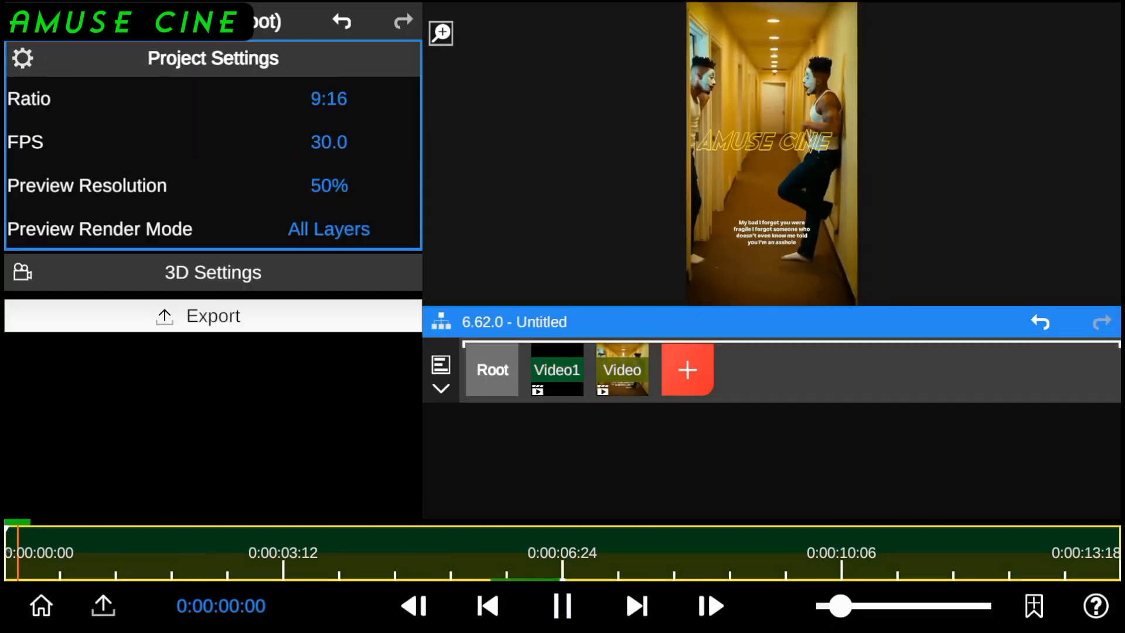
Step: Enlarge the preview, play the screen-blended composite, pause it, and bring up Video1's Color effects
click(562, 605)
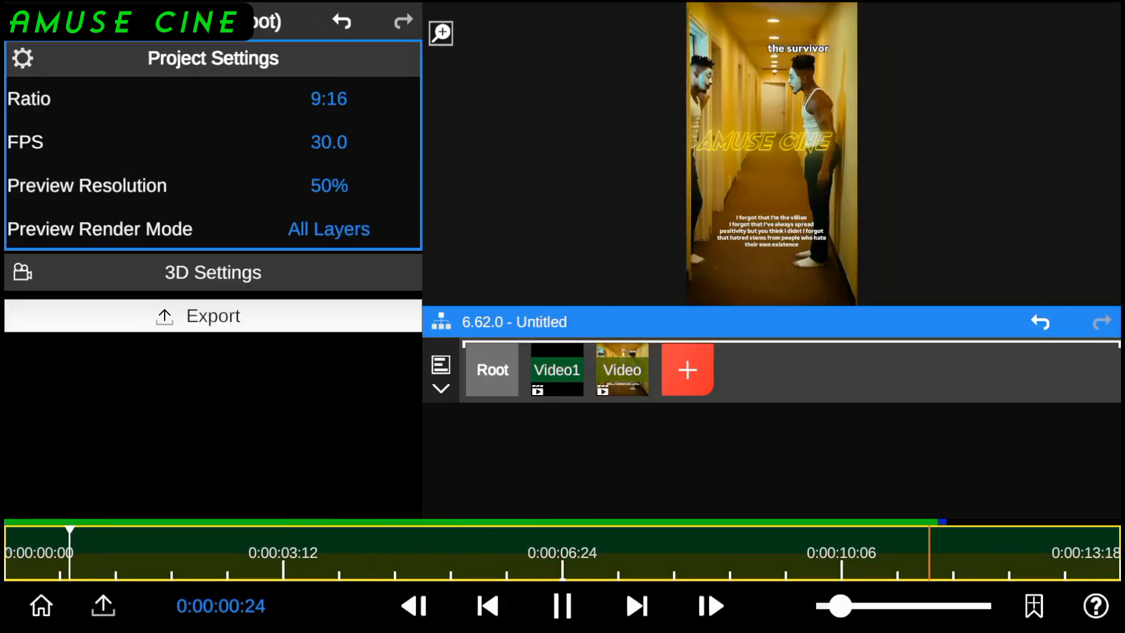
click(562, 605)
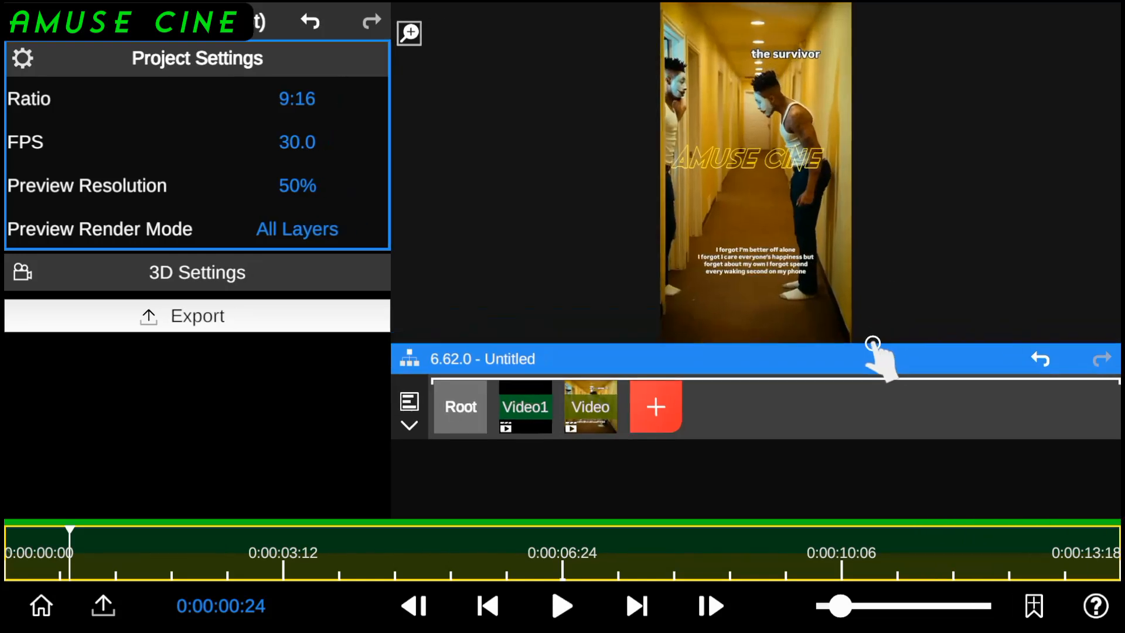
click(562, 605)
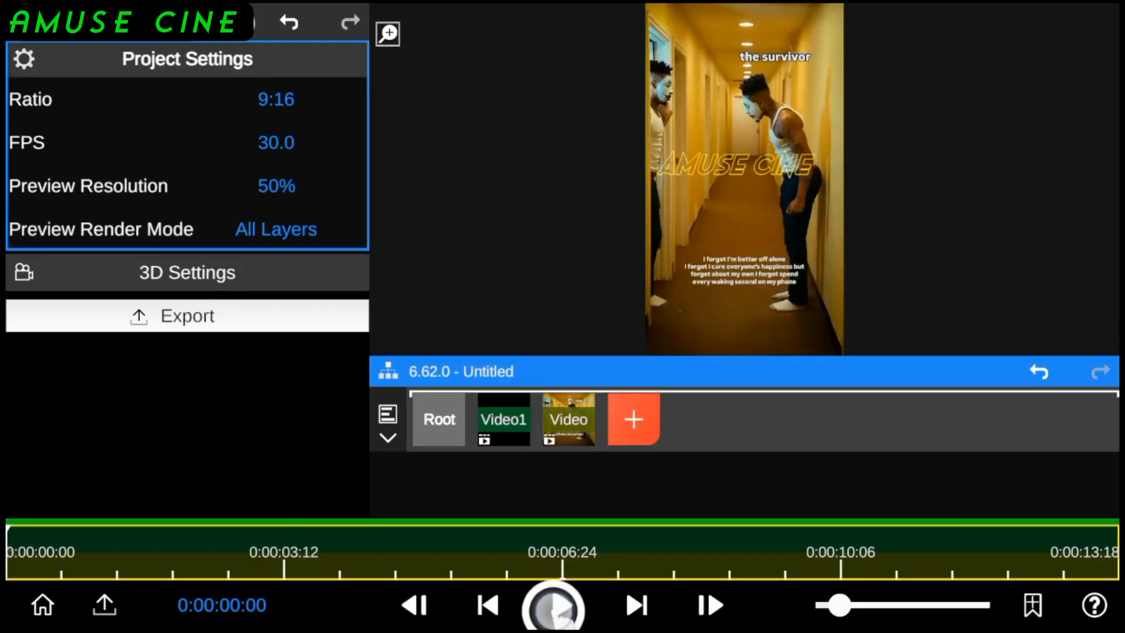
click(553, 605)
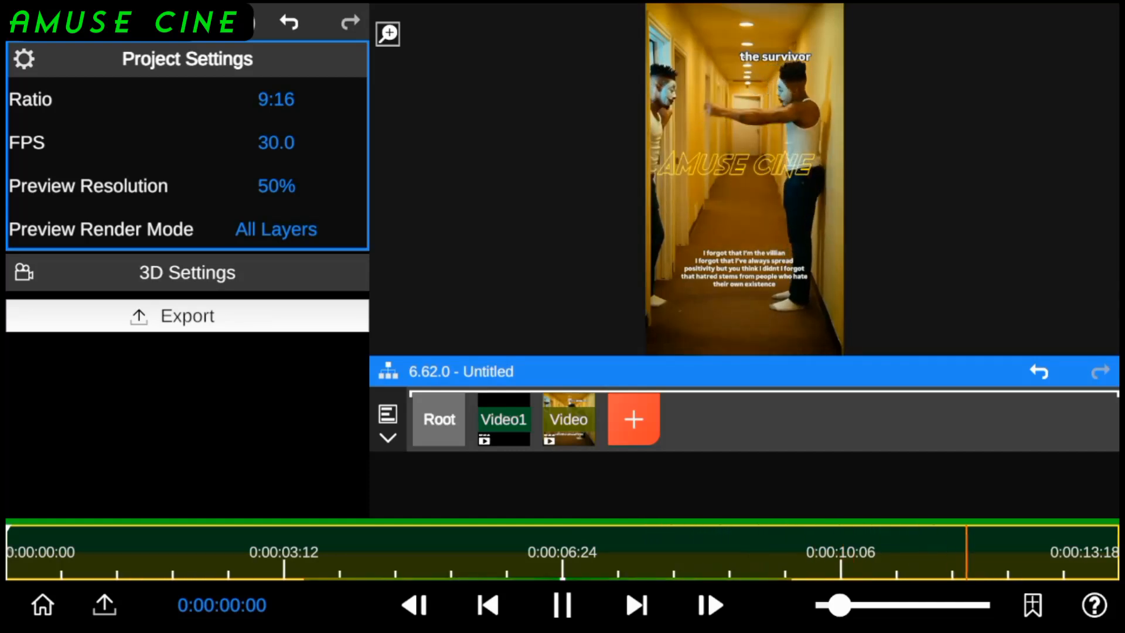
click(562, 604)
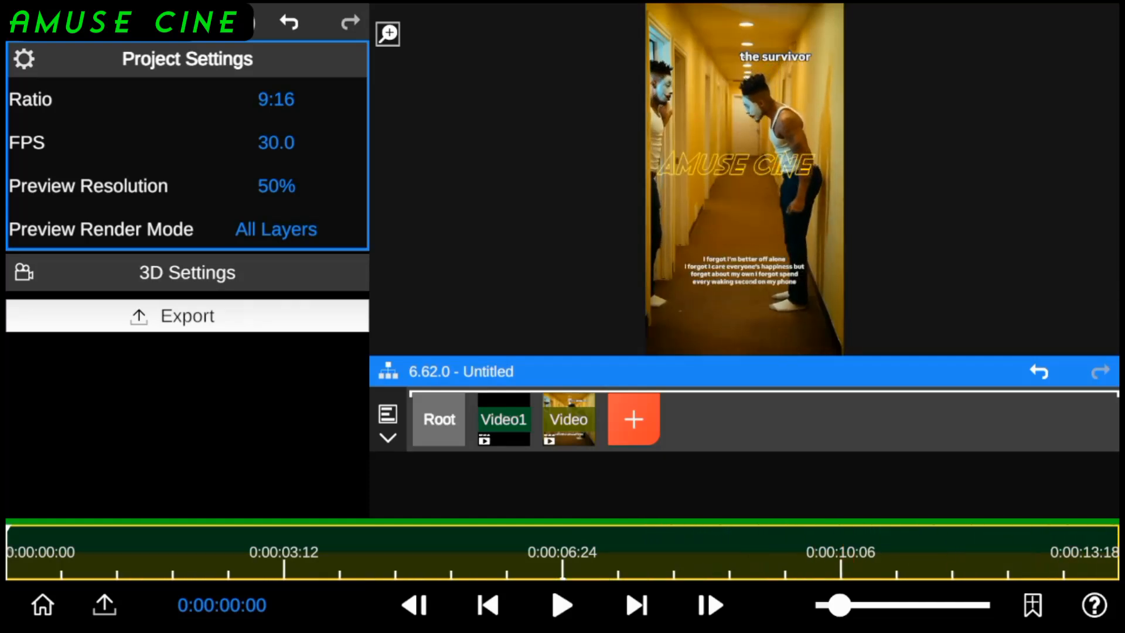
click(503, 419)
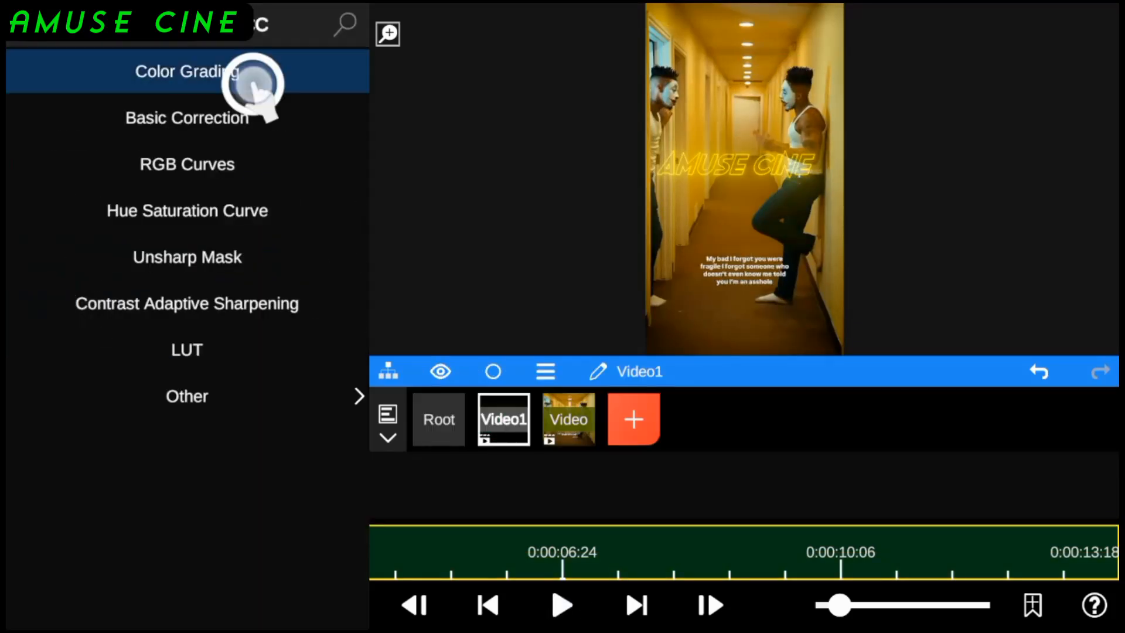
Step: Add Color Grading to Video1 and drag its Hue Shift to -38 as a keyframe
click(186, 71)
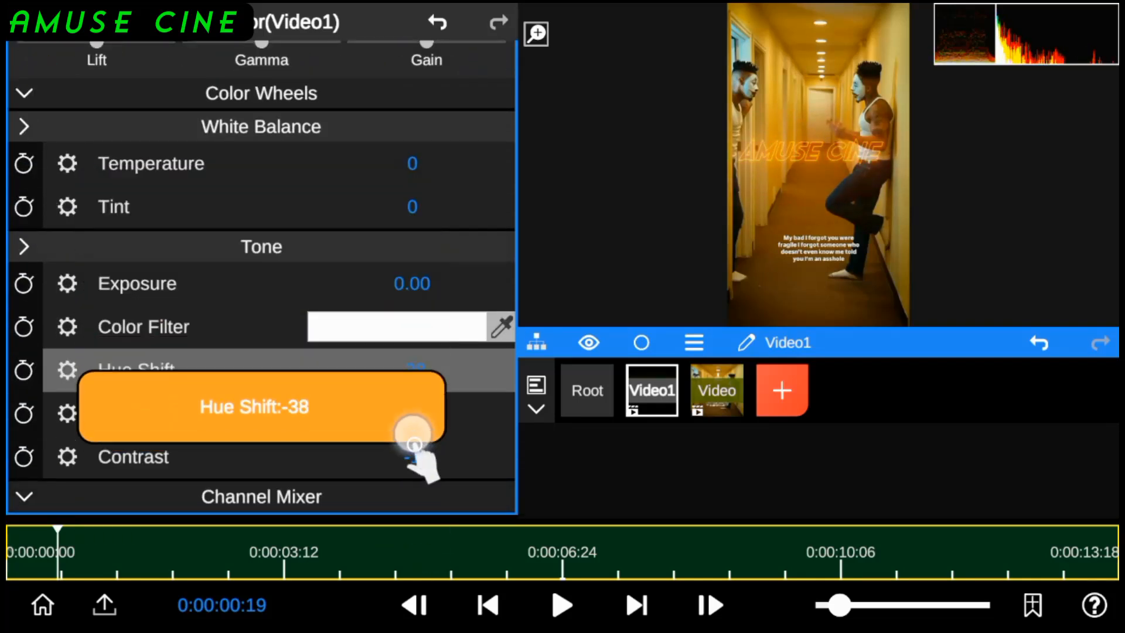
drag(412, 441, 413, 370)
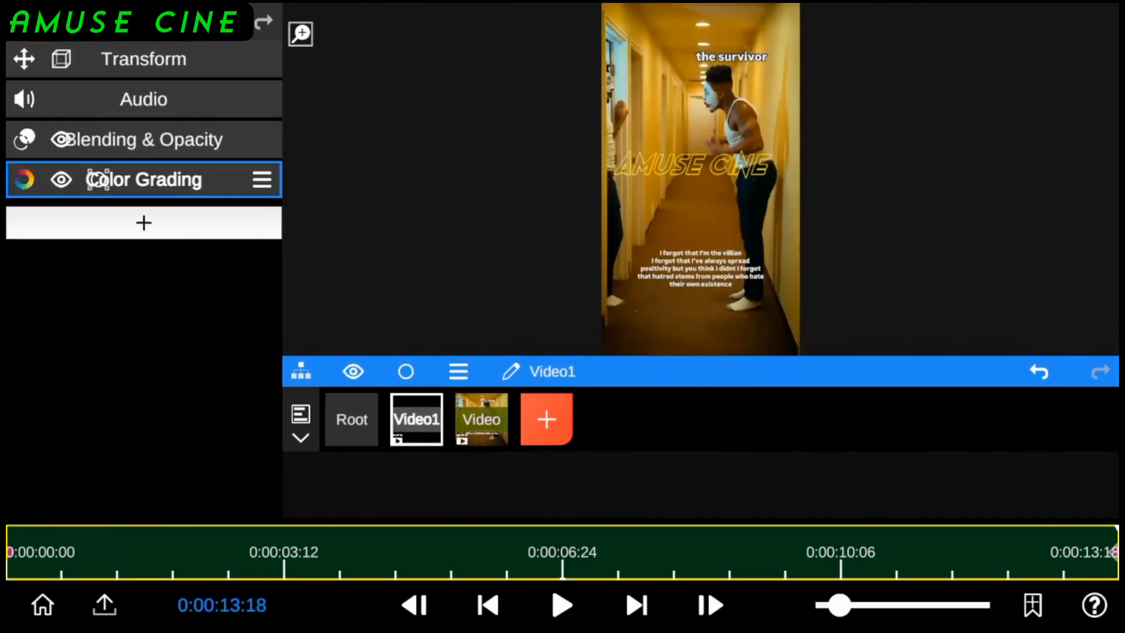
click(562, 604)
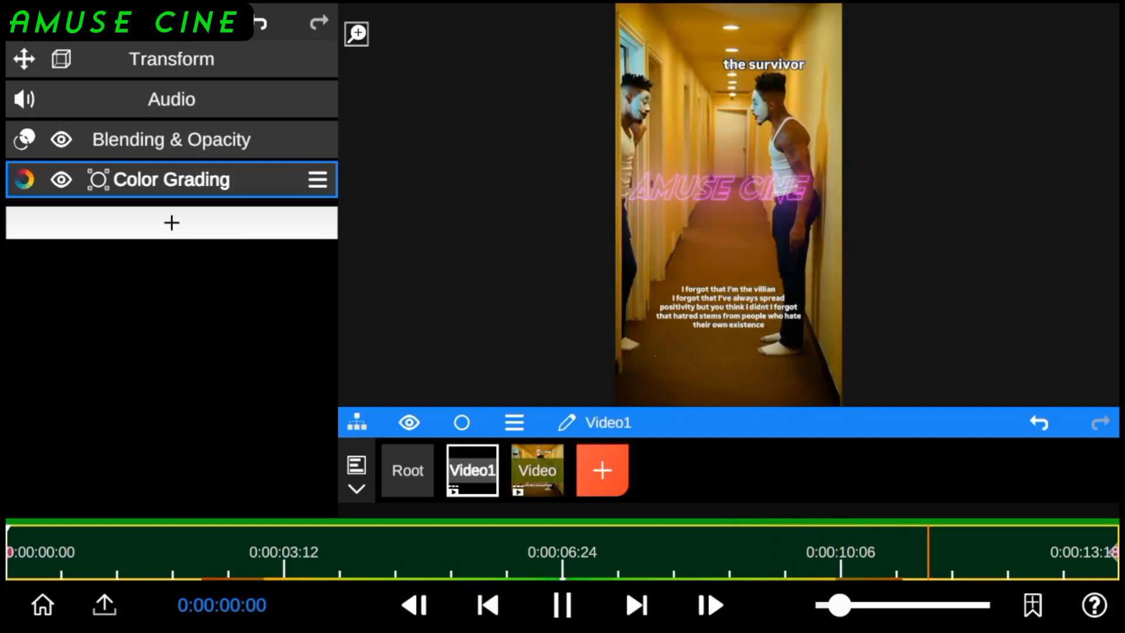
click(562, 603)
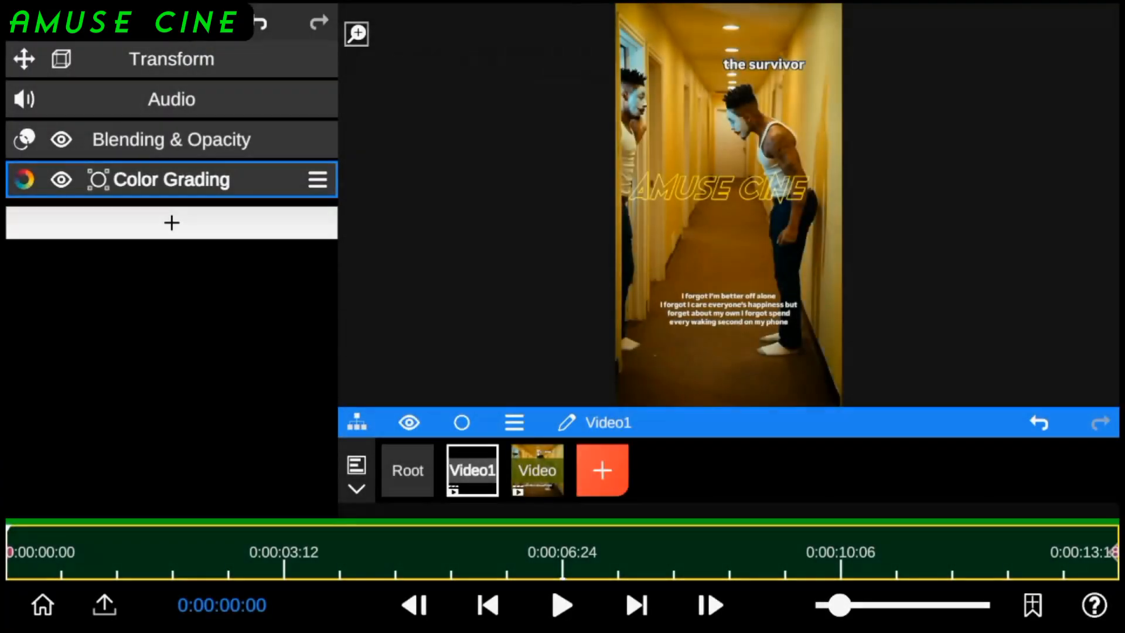
Step: Select the hallway Video layer and run Beat Detect from Audio > Beat Tool on its soundtrack
click(171, 99)
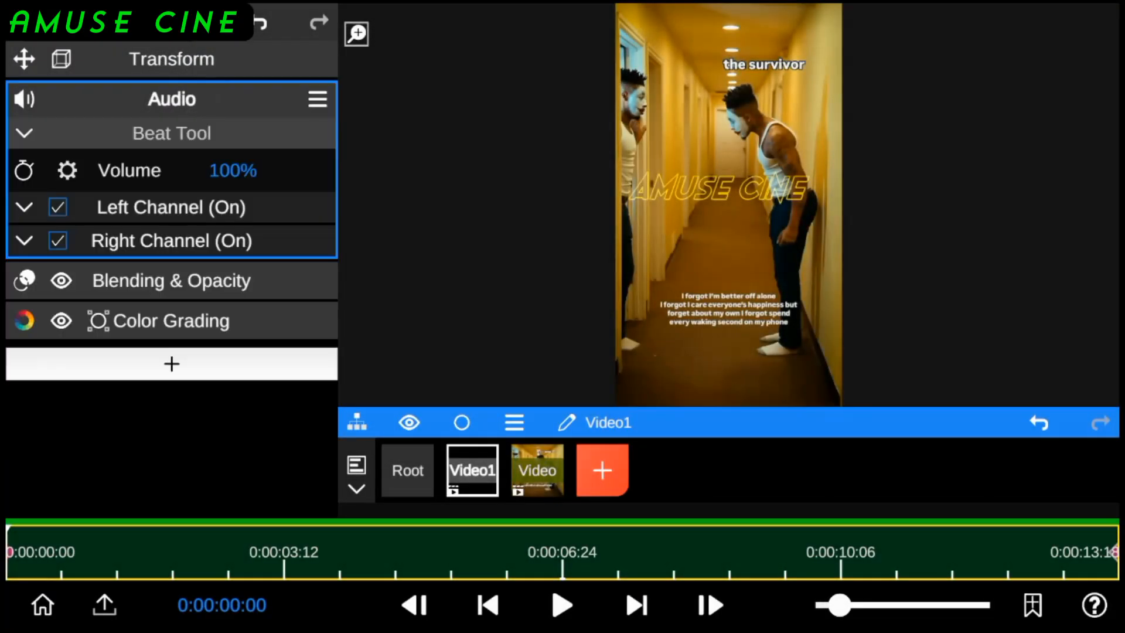
click(537, 470)
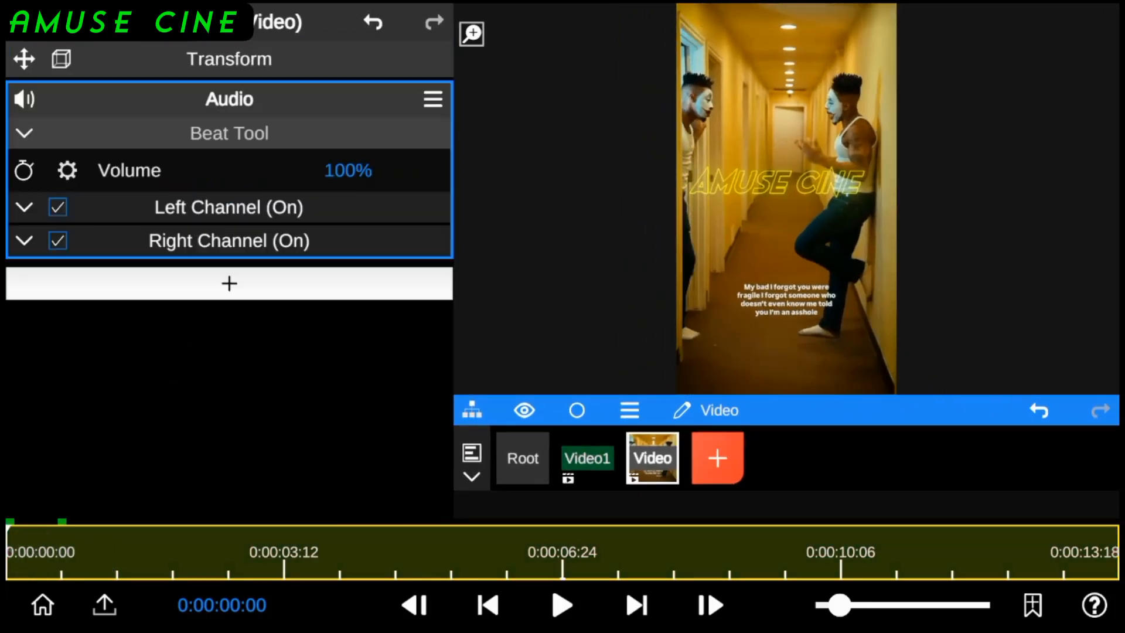
click(24, 133)
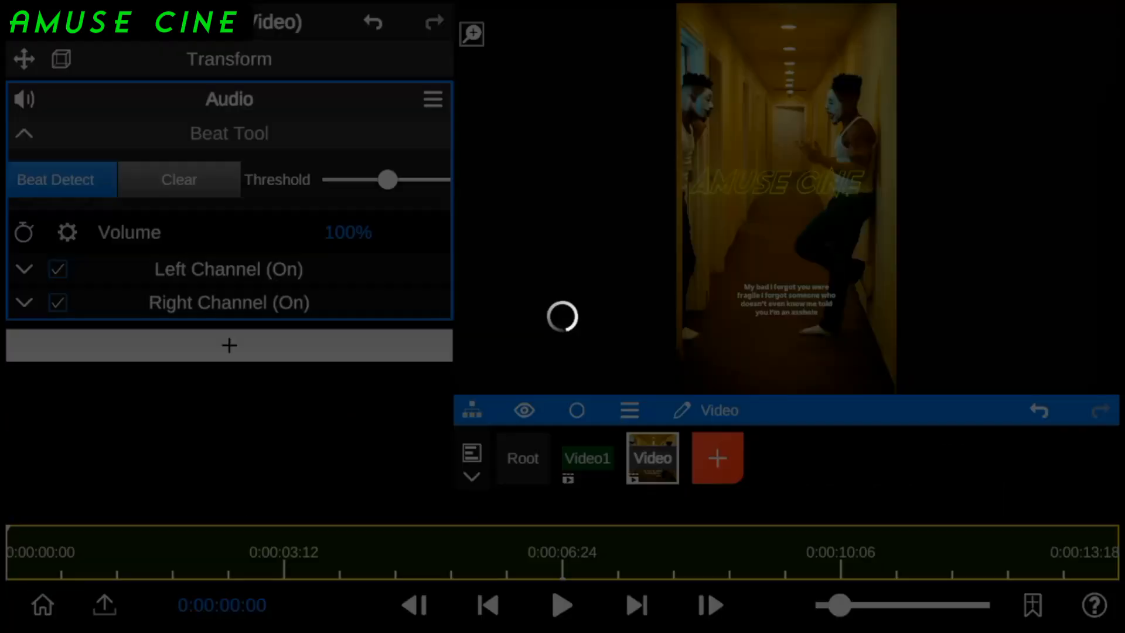
click(61, 179)
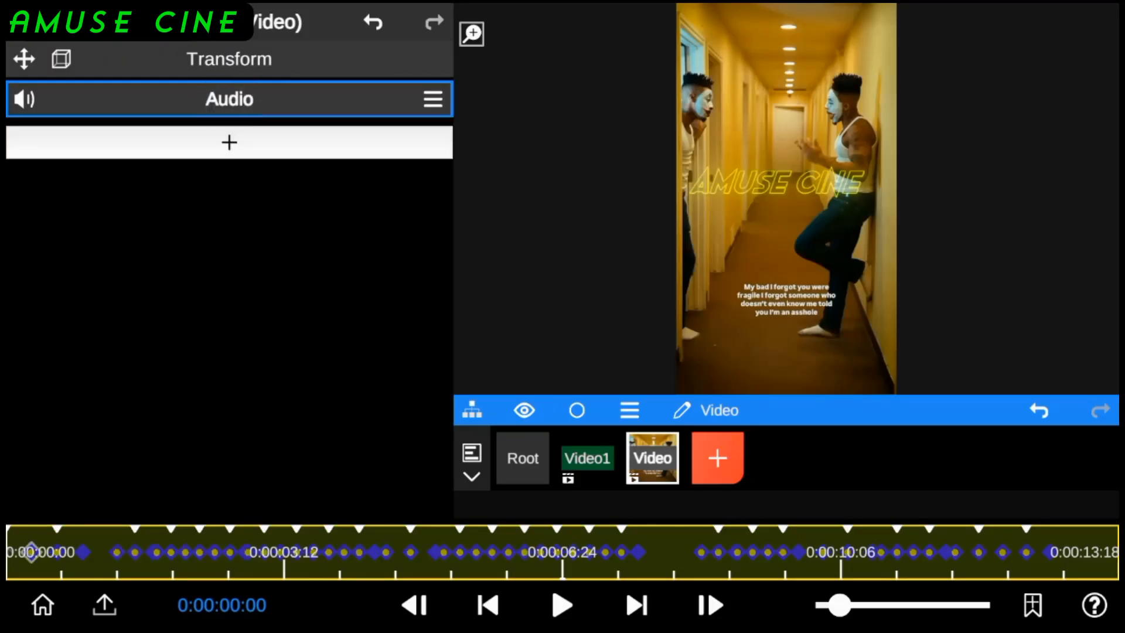
Step: Check the beat-synced Transform Scale keyframes and play the finished edit in the enlarged preview
click(228, 58)
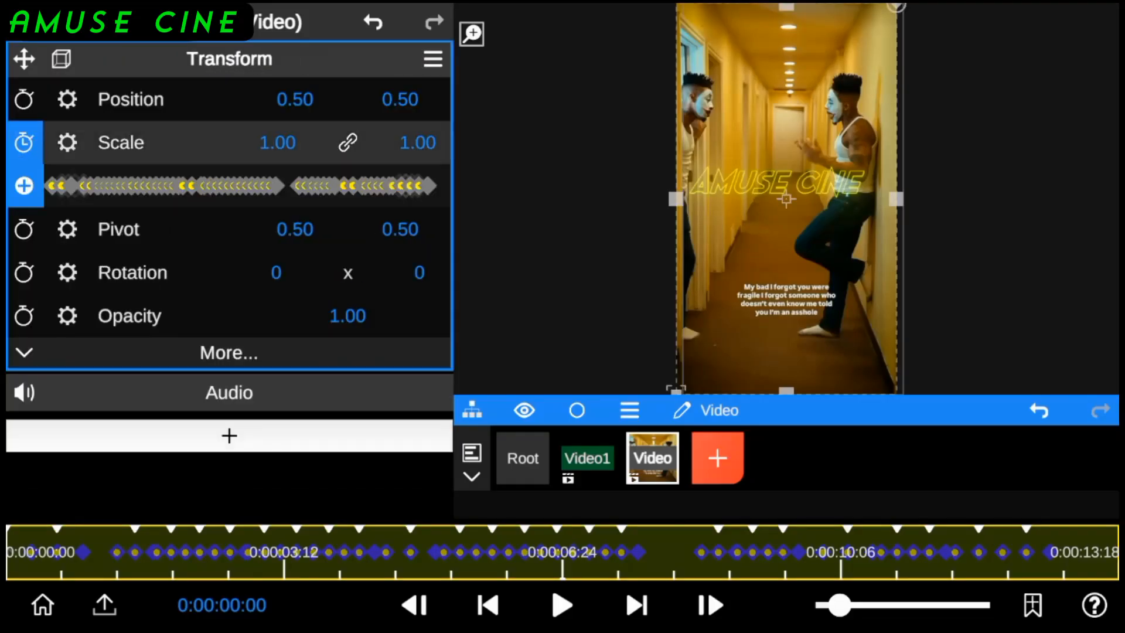
click(562, 604)
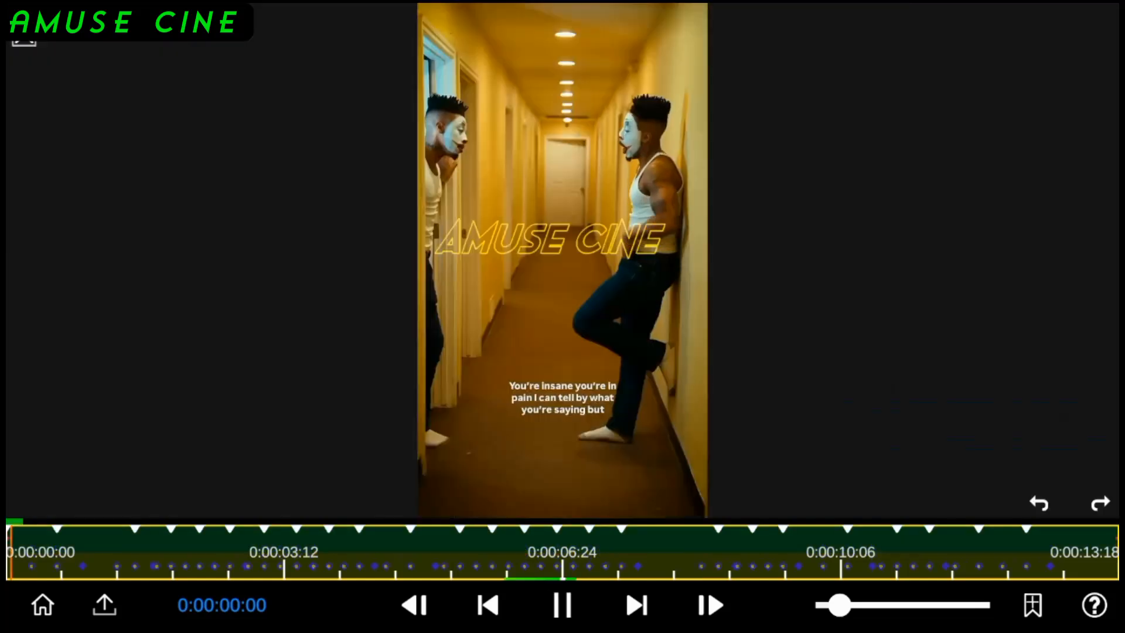